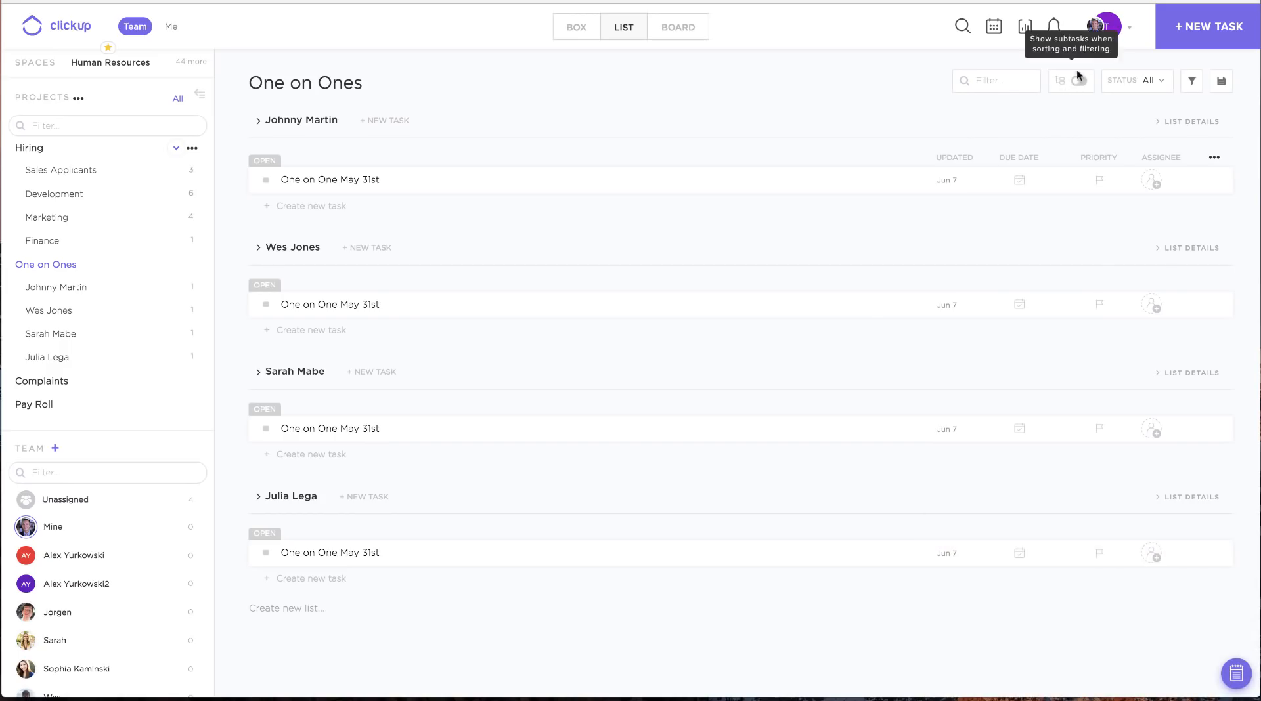
Check the avatar account menu and dismiss it, leaving the One on Ones view
{"action": "left_click", "coordinate": [1106, 26]}
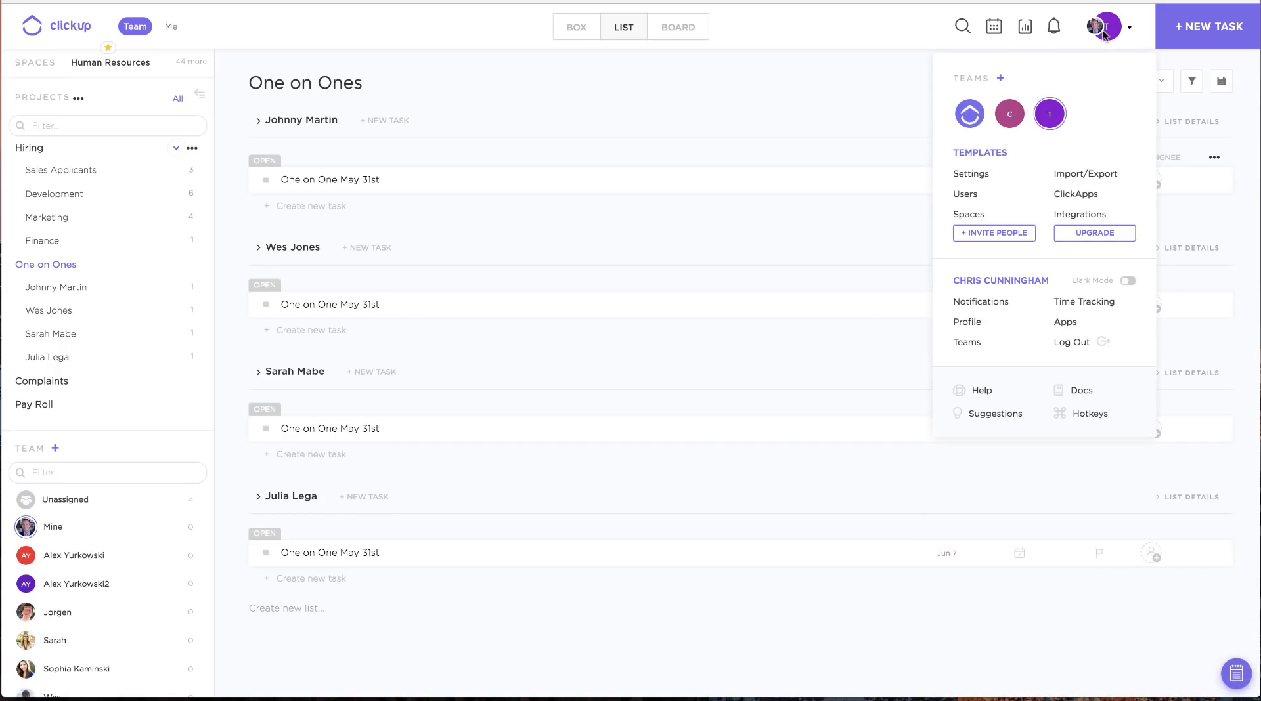
{"action": "left_click", "coordinate": [898, 98]}
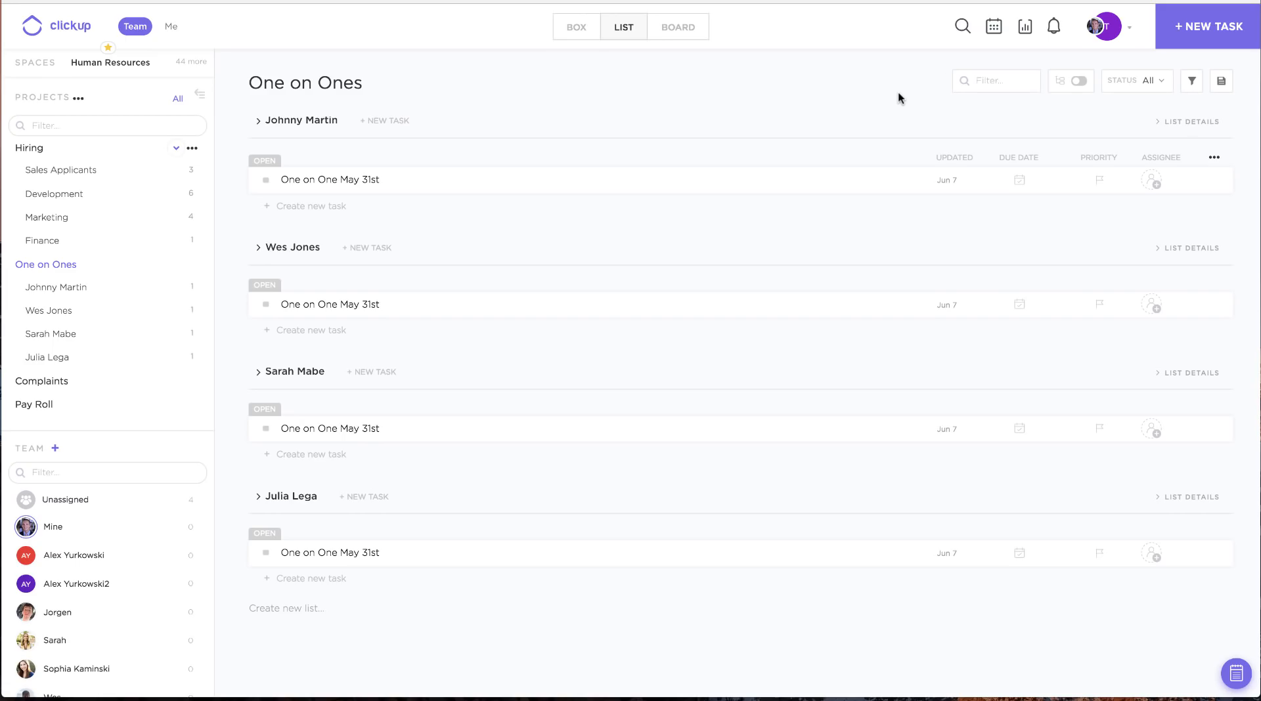
{"action": "mouse_move", "coordinate": [371, 60]}
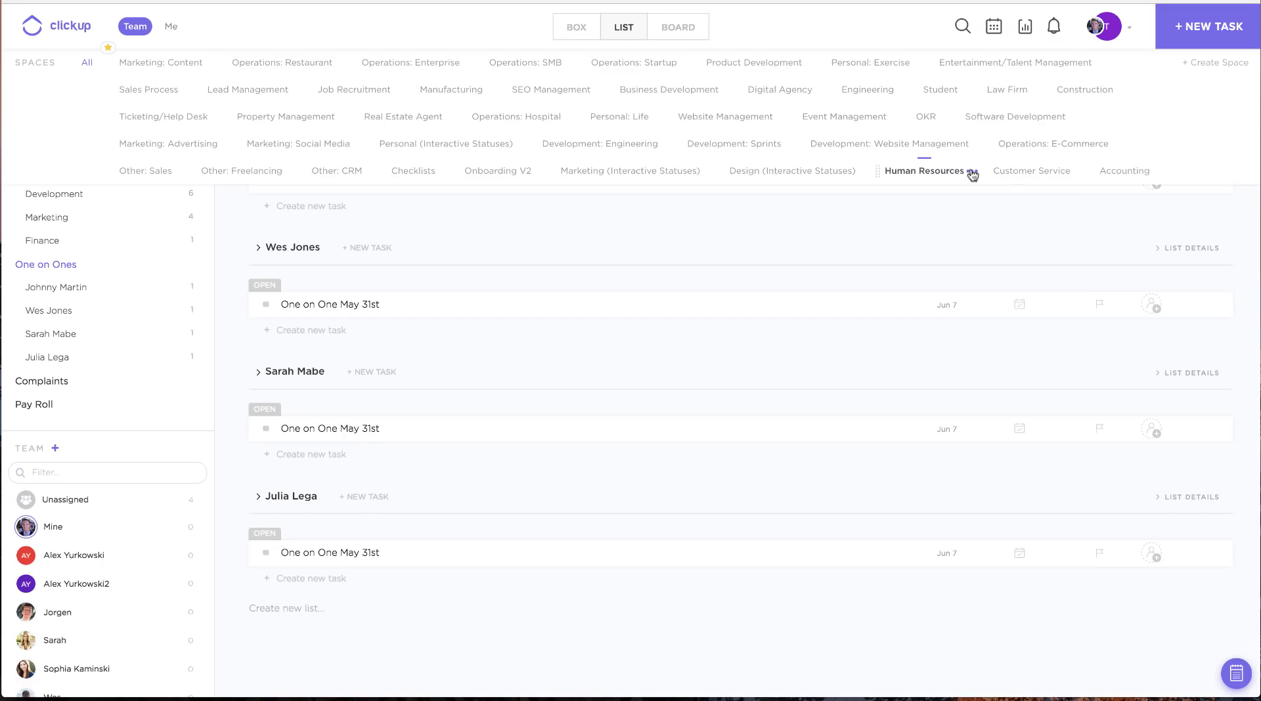
{"action": "left_click", "coordinate": [972, 170]}
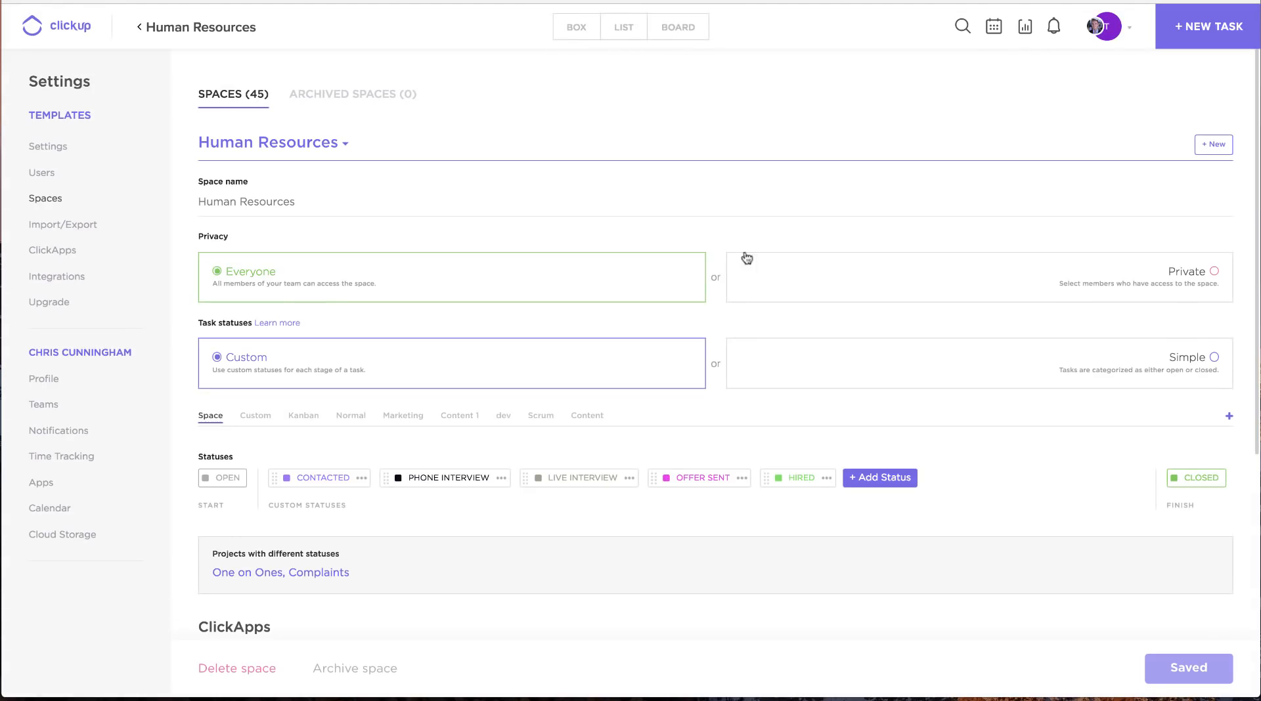
{"action": "mouse_move", "coordinate": [1173, 287]}
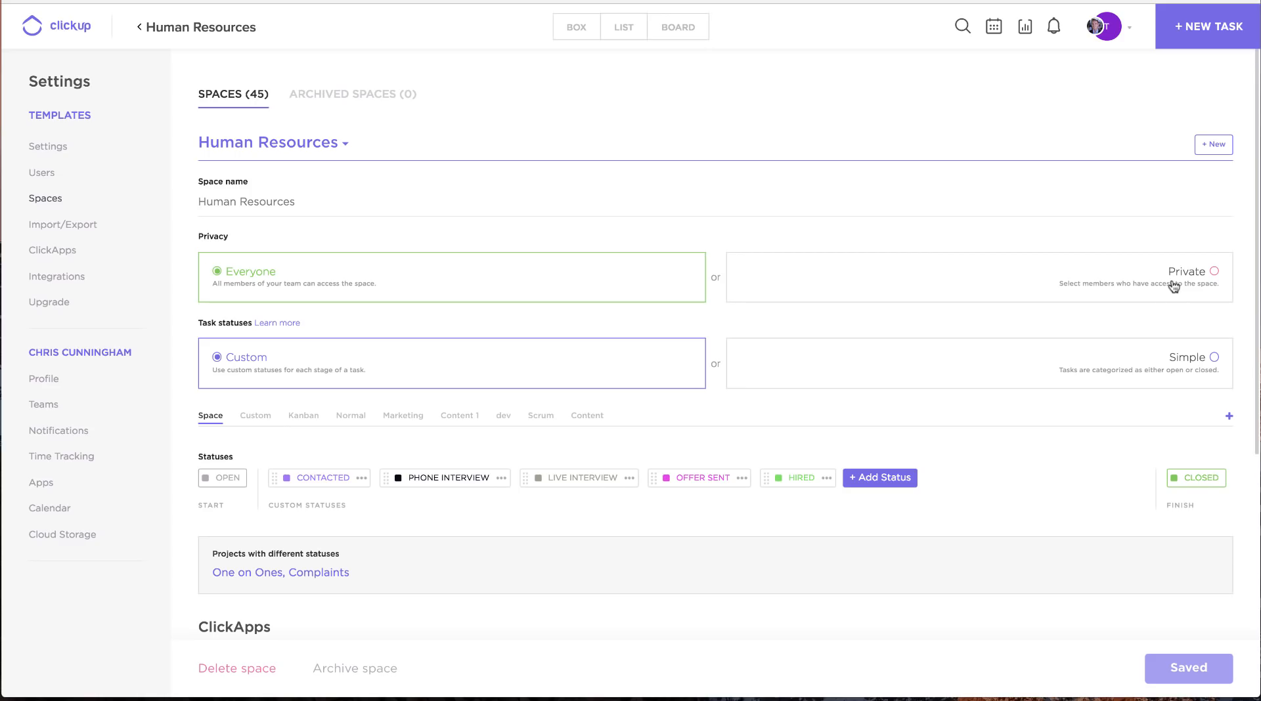
{"action": "left_click", "coordinate": [1216, 272]}
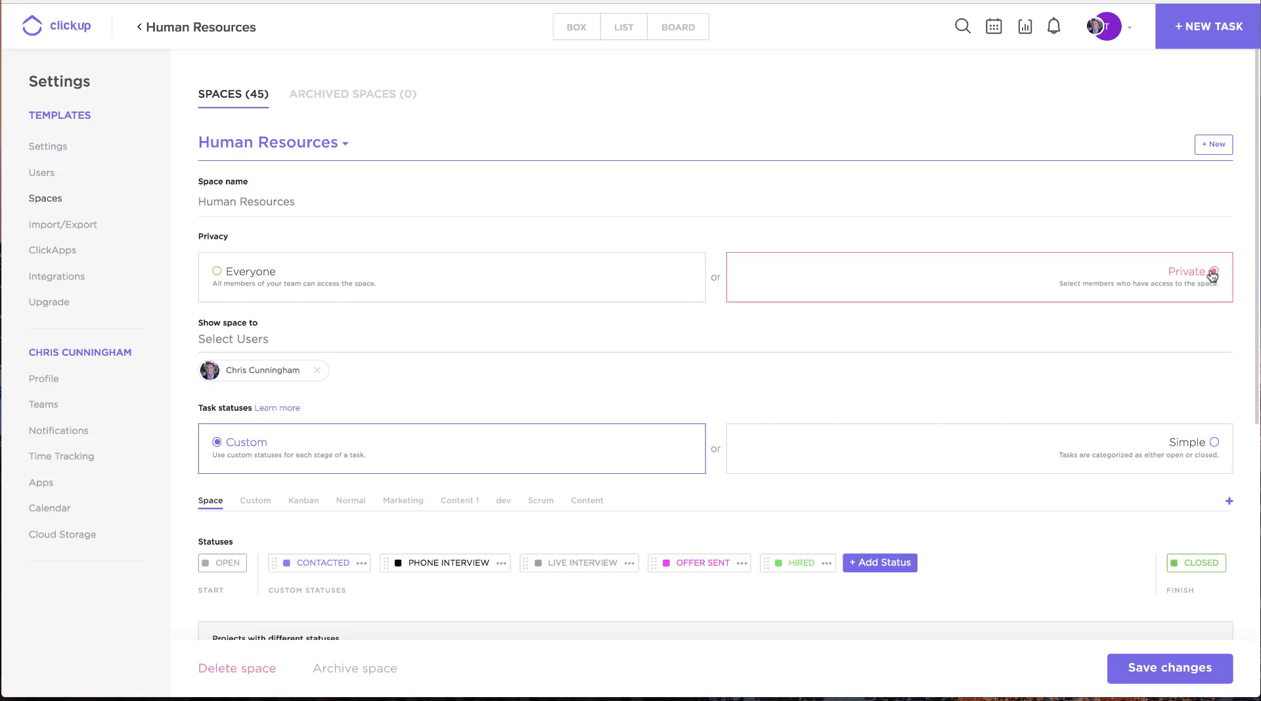
{"action": "left_click", "coordinate": [251, 339]}
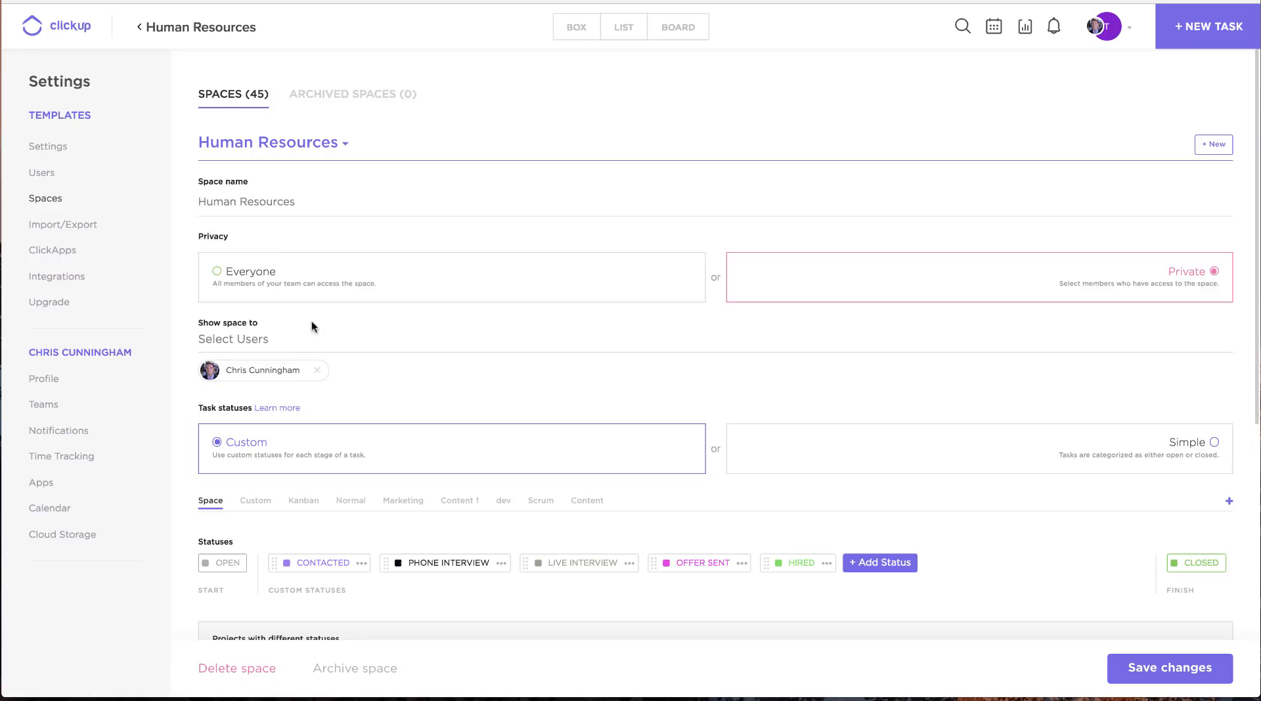
Add a custom status NOT GONNA WORK after HIRED in the Human Resources space
{"action": "scroll", "scroll_direction": "down", "scroll_amount": 3}
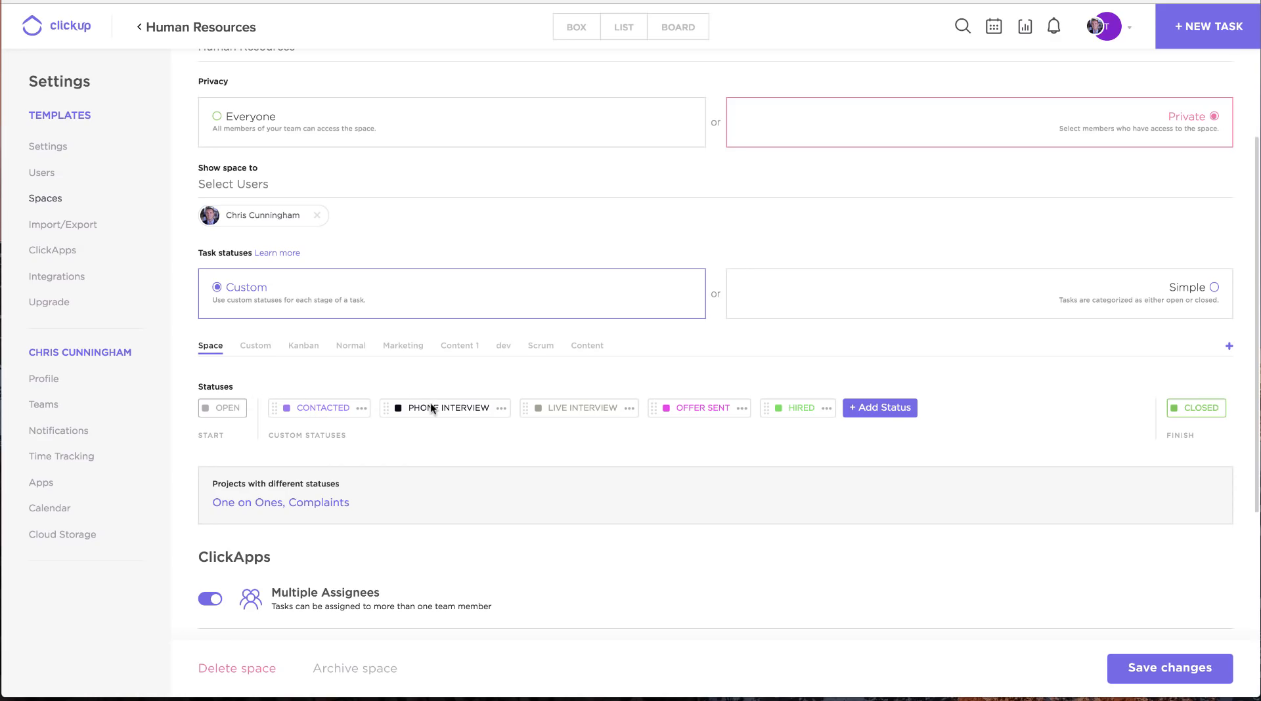
{"action": "mouse_move", "coordinate": [672, 402]}
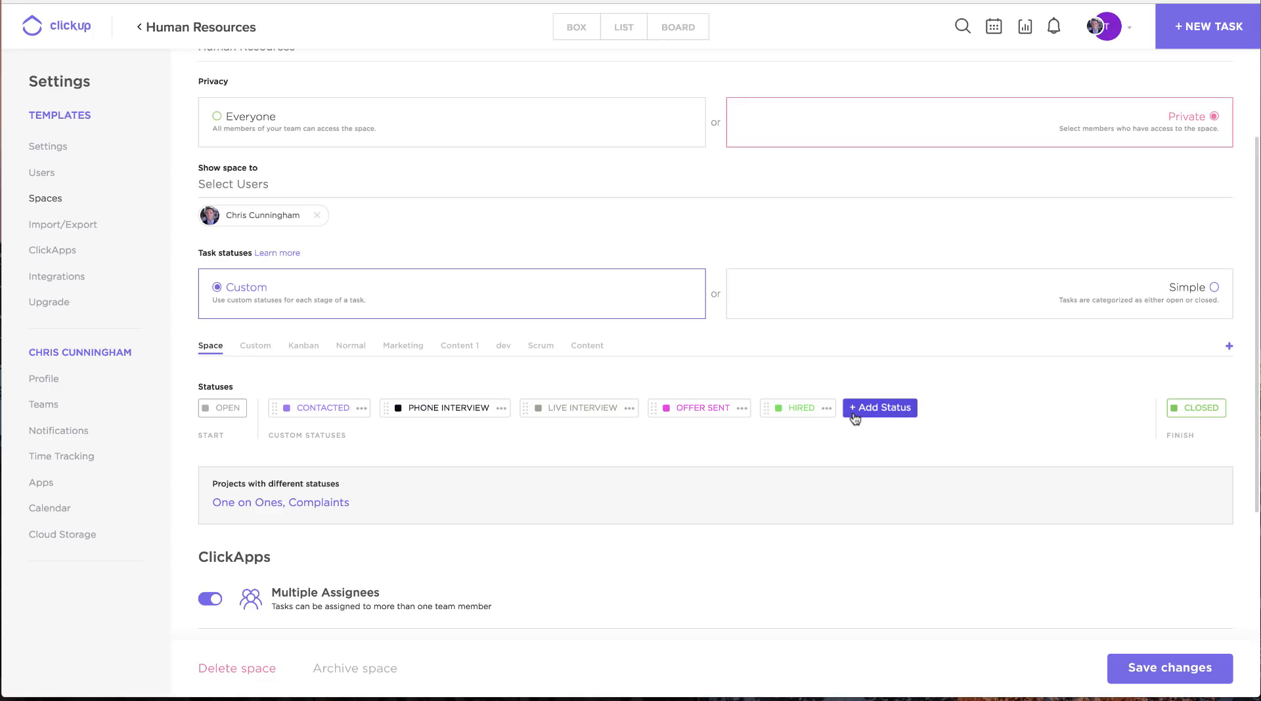
{"action": "mouse_move", "coordinate": [560, 431]}
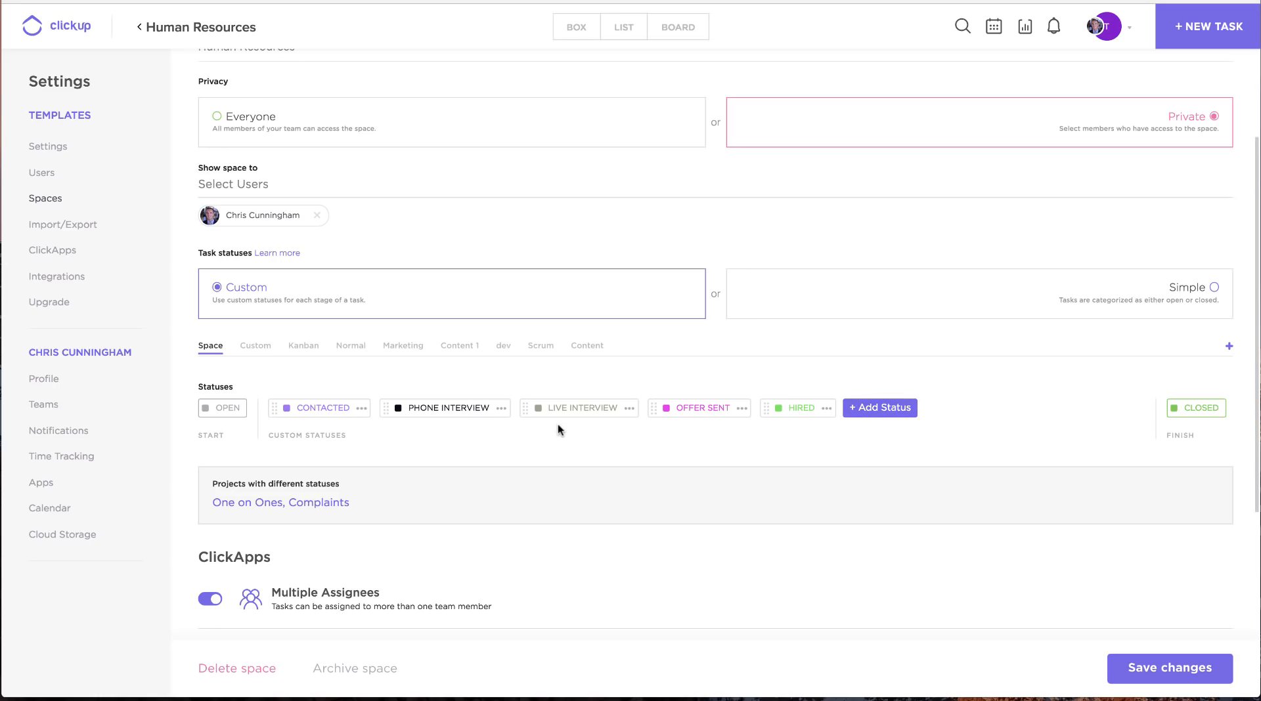
{"action": "mouse_move", "coordinate": [845, 407]}
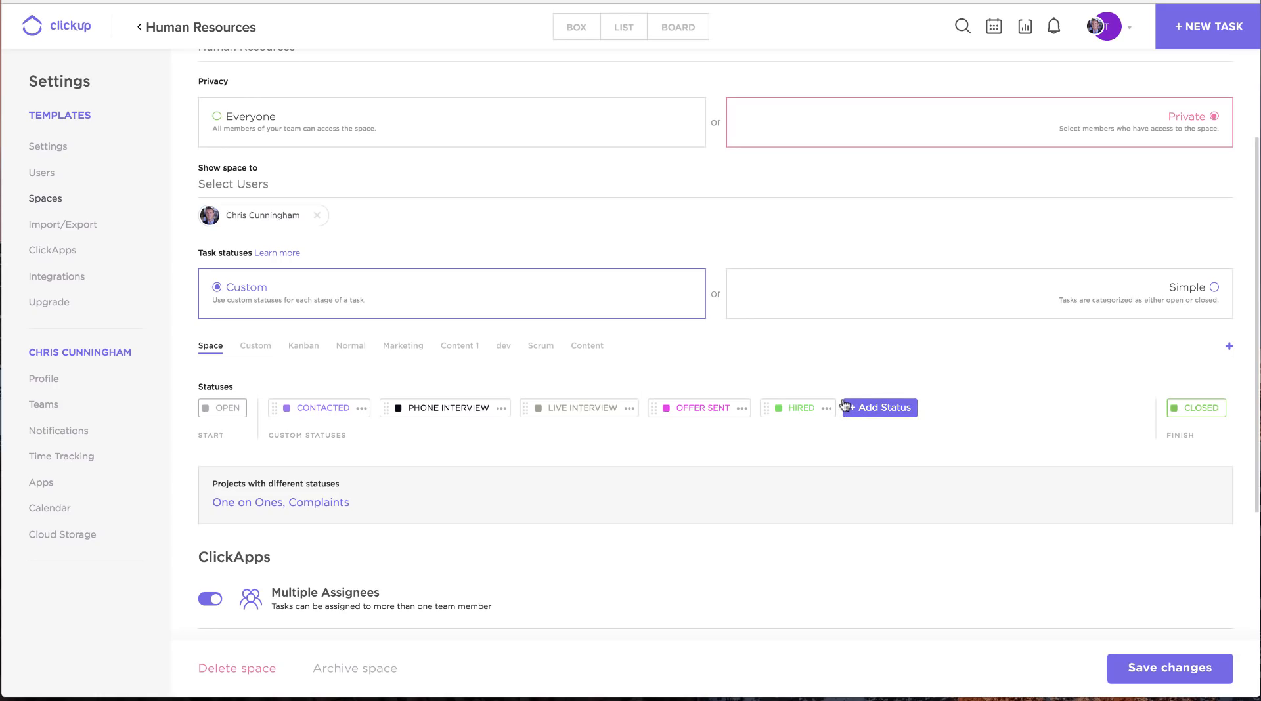
{"action": "left_click", "coordinate": [876, 407]}
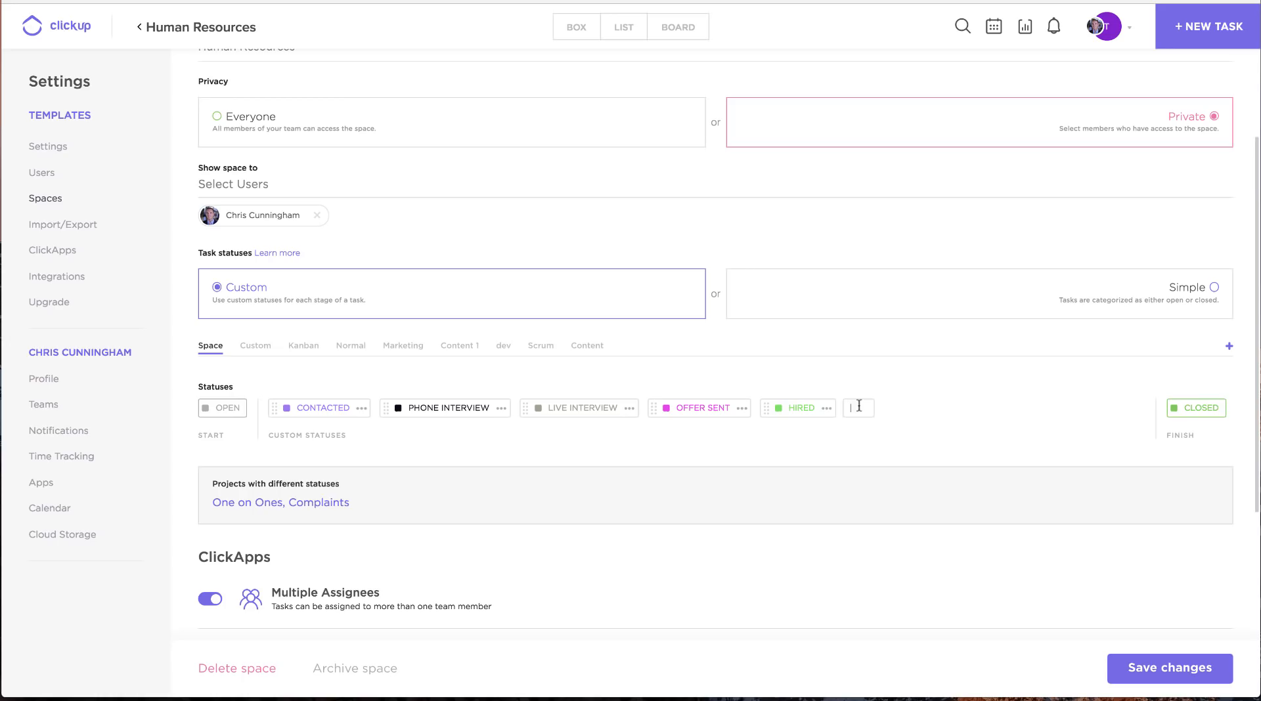
{"action": "type", "text": "NOT GONNA WORK"}
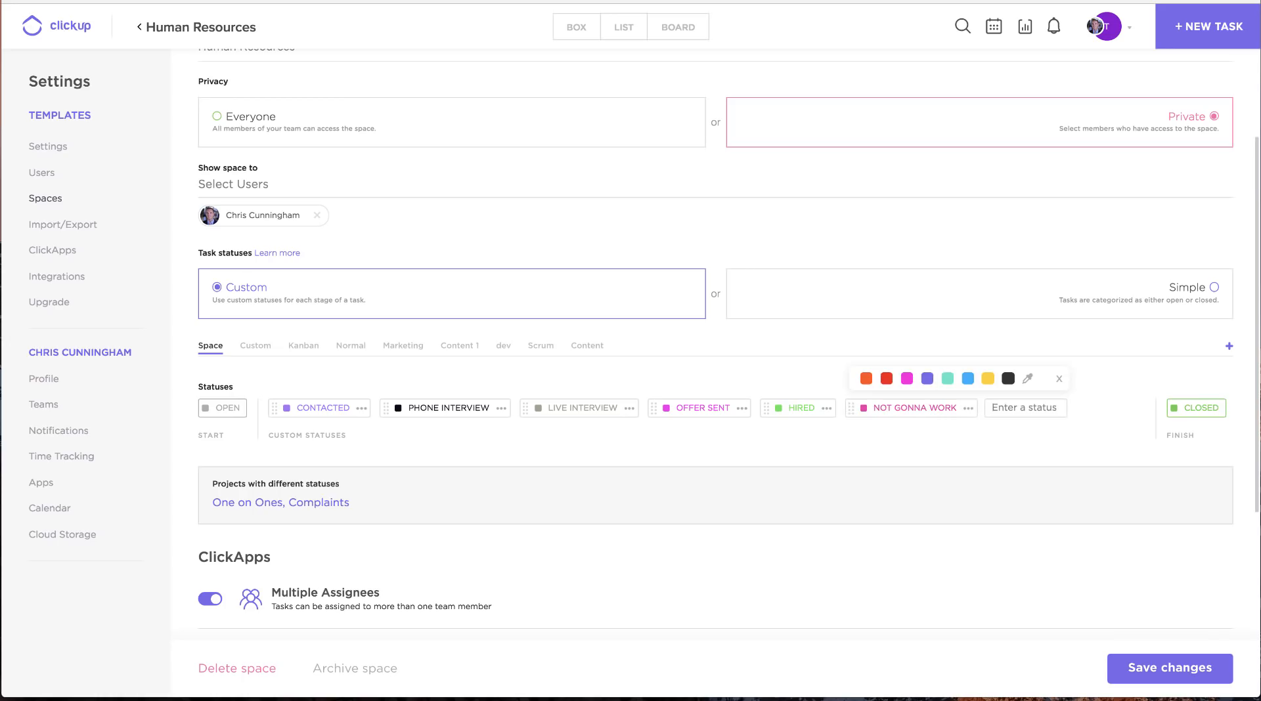
{"action": "left_click", "coordinate": [1058, 379]}
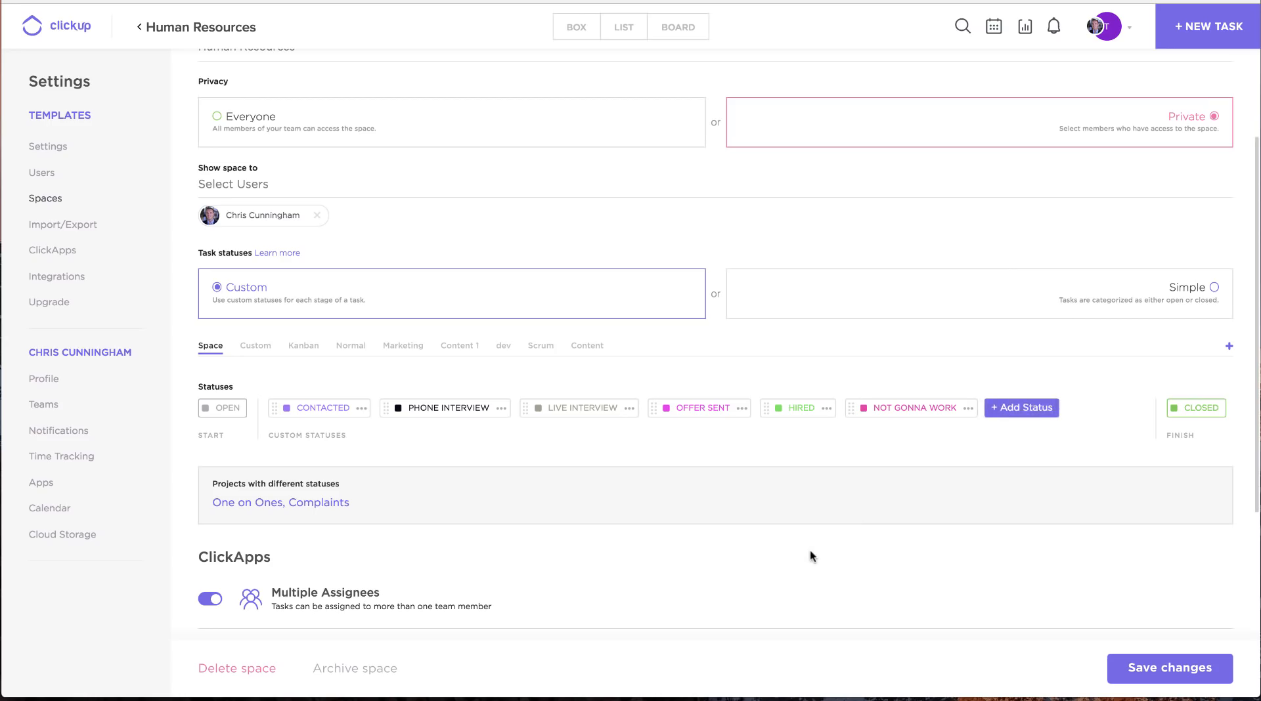
{"action": "scroll", "scroll_direction": "down", "scroll_amount": 3}
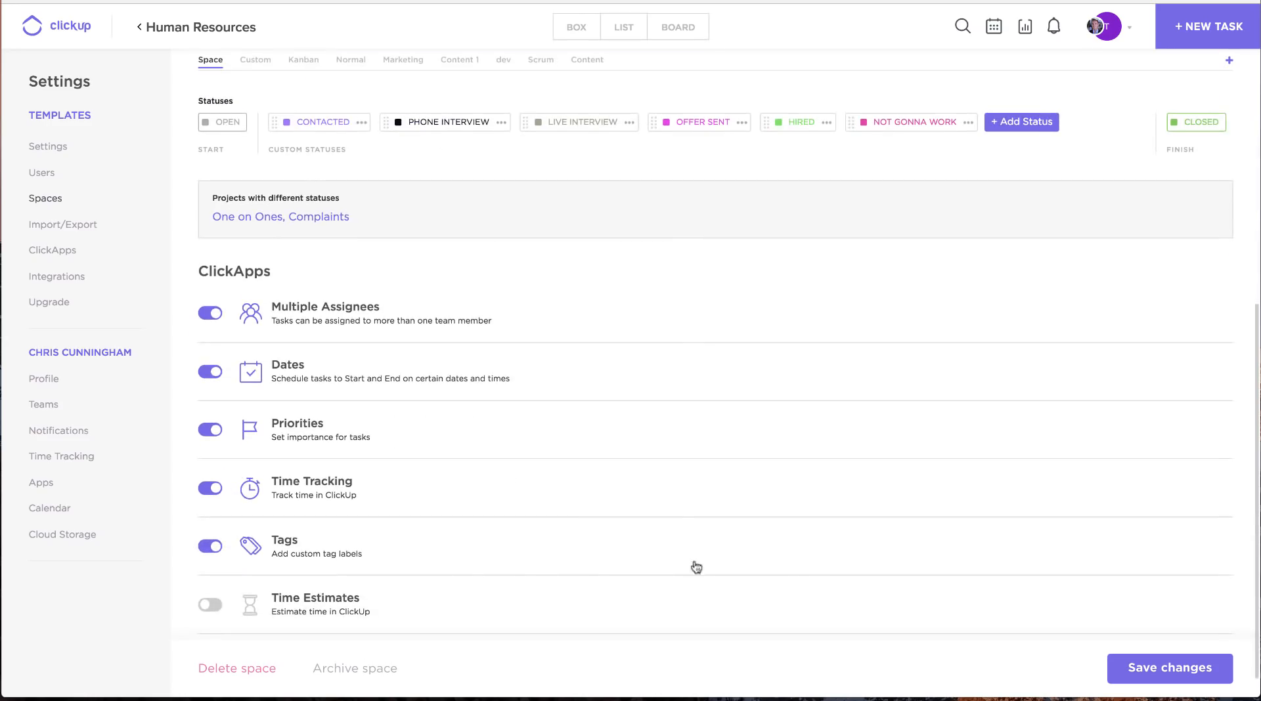
{"action": "mouse_move", "coordinate": [274, 343]}
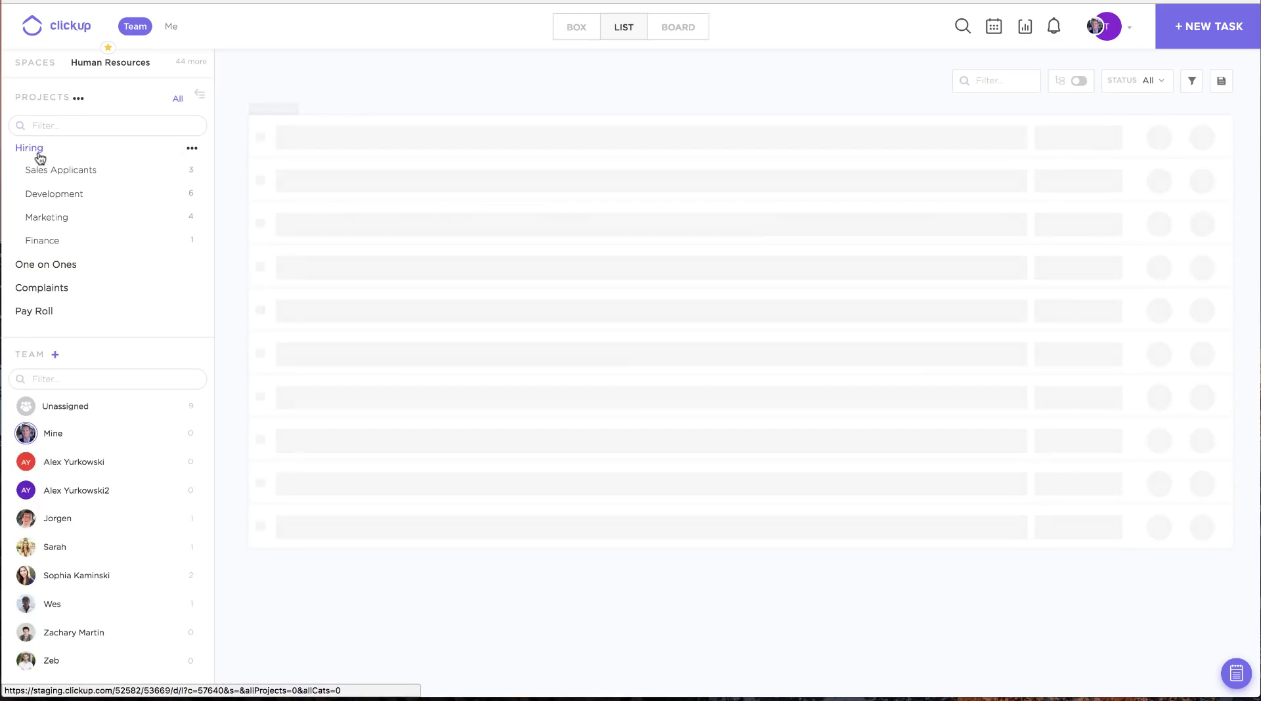
Show the Hiring project's lists and view the Sales Reps task with its three subtasks
{"action": "left_click", "coordinate": [29, 148]}
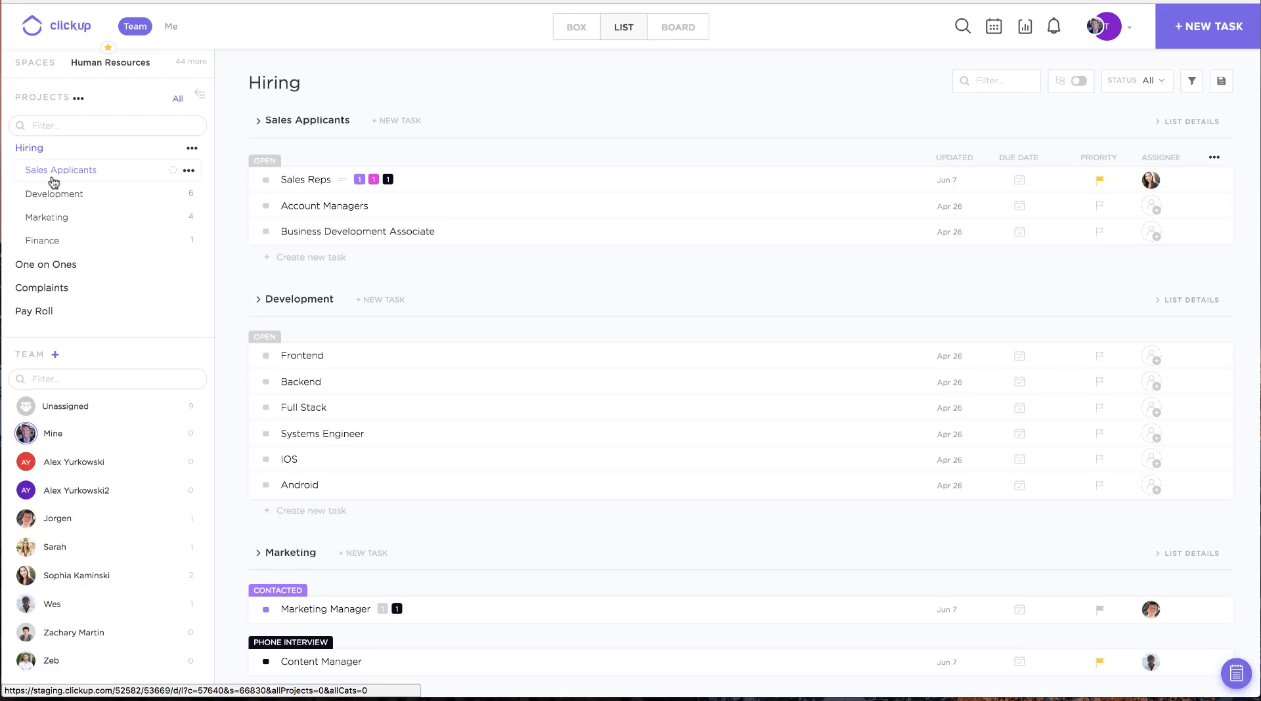
{"action": "mouse_move", "coordinate": [46, 217]}
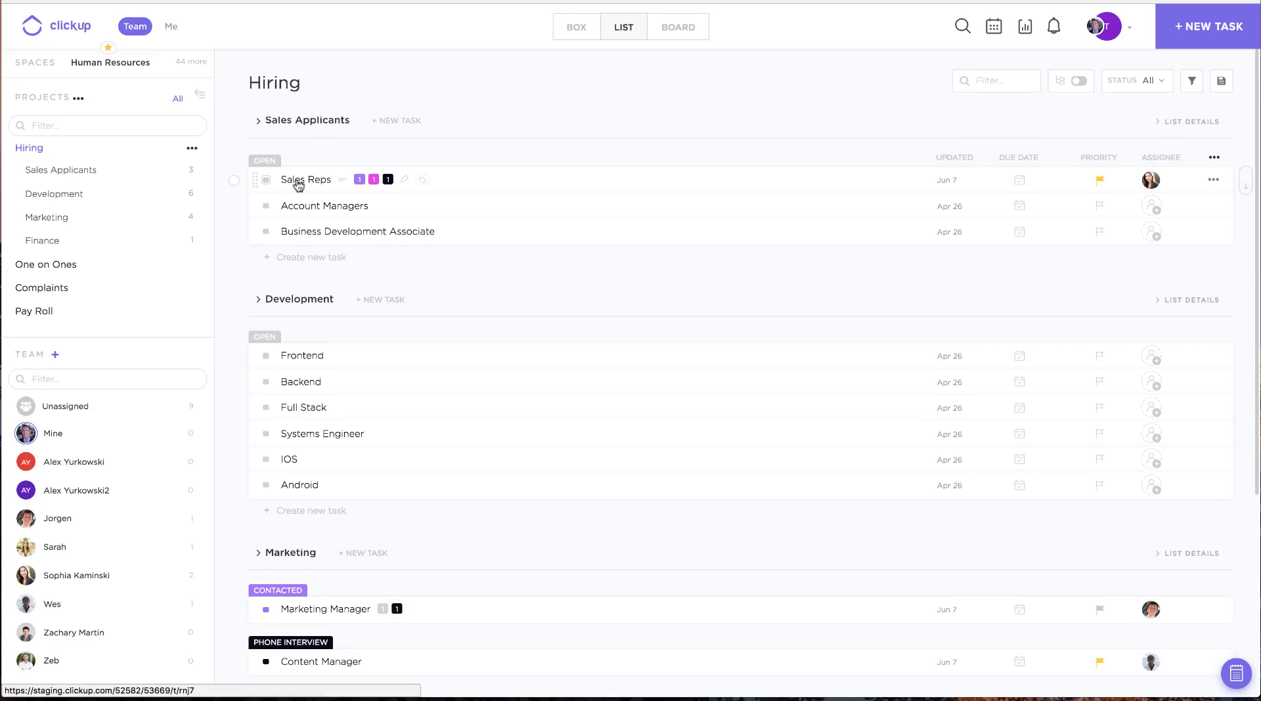
{"action": "left_click", "coordinate": [305, 180]}
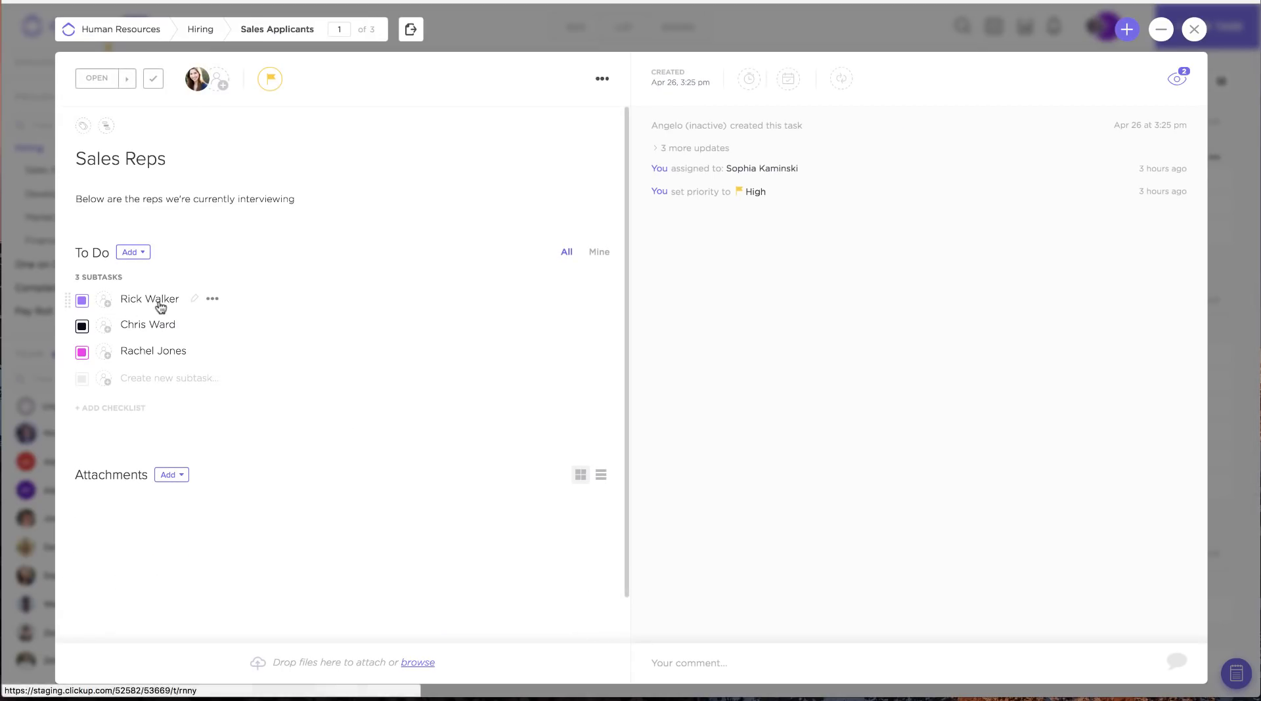
{"action": "mouse_move", "coordinate": [159, 272]}
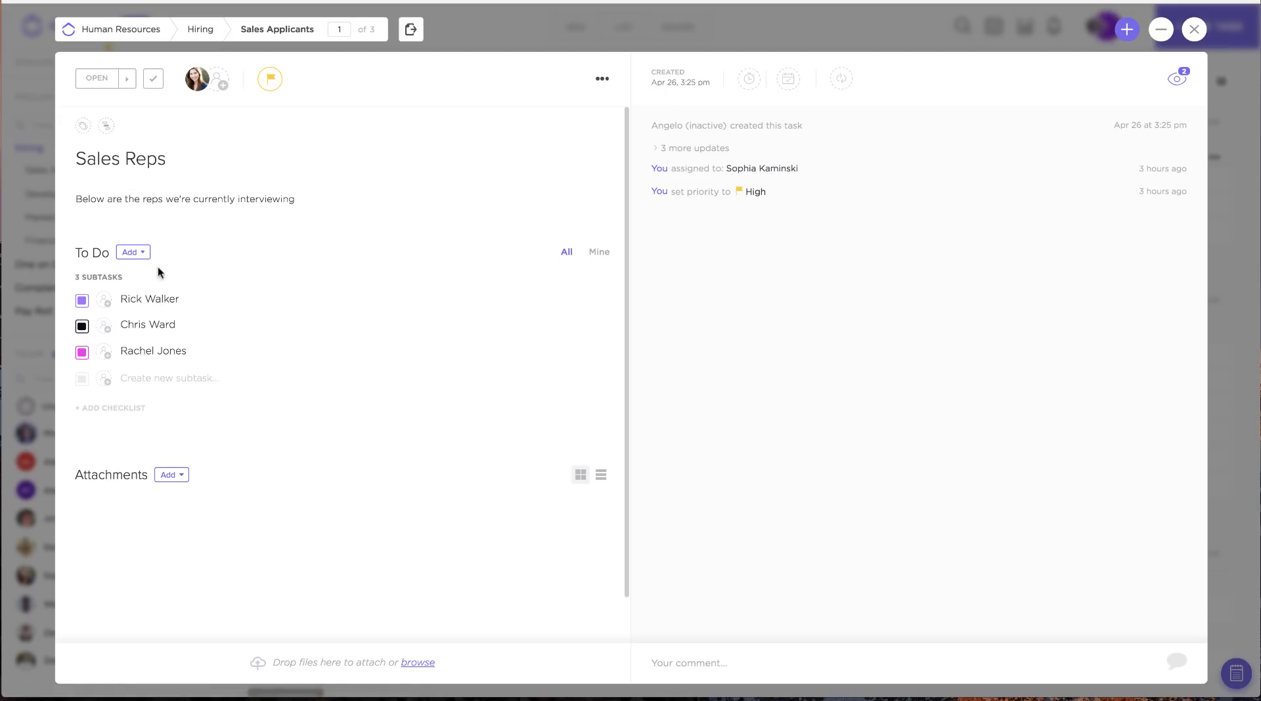
{"action": "mouse_move", "coordinate": [153, 352]}
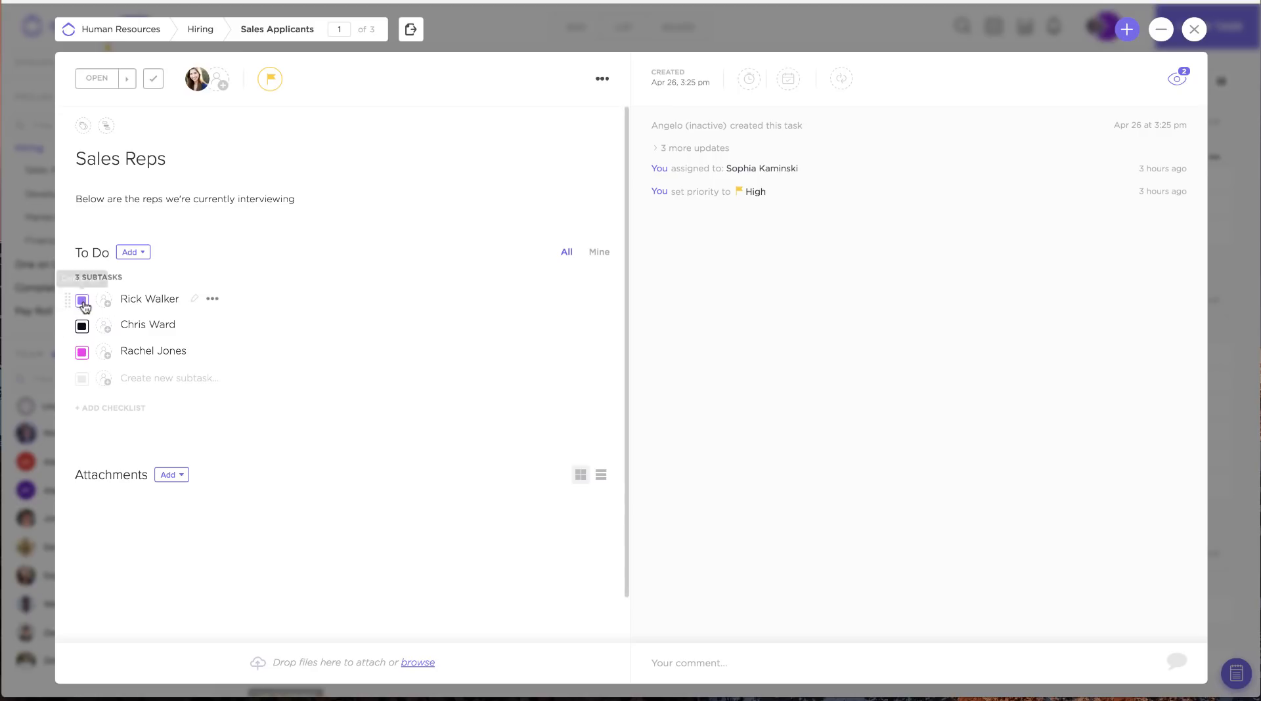
{"action": "left_click", "coordinate": [81, 301]}
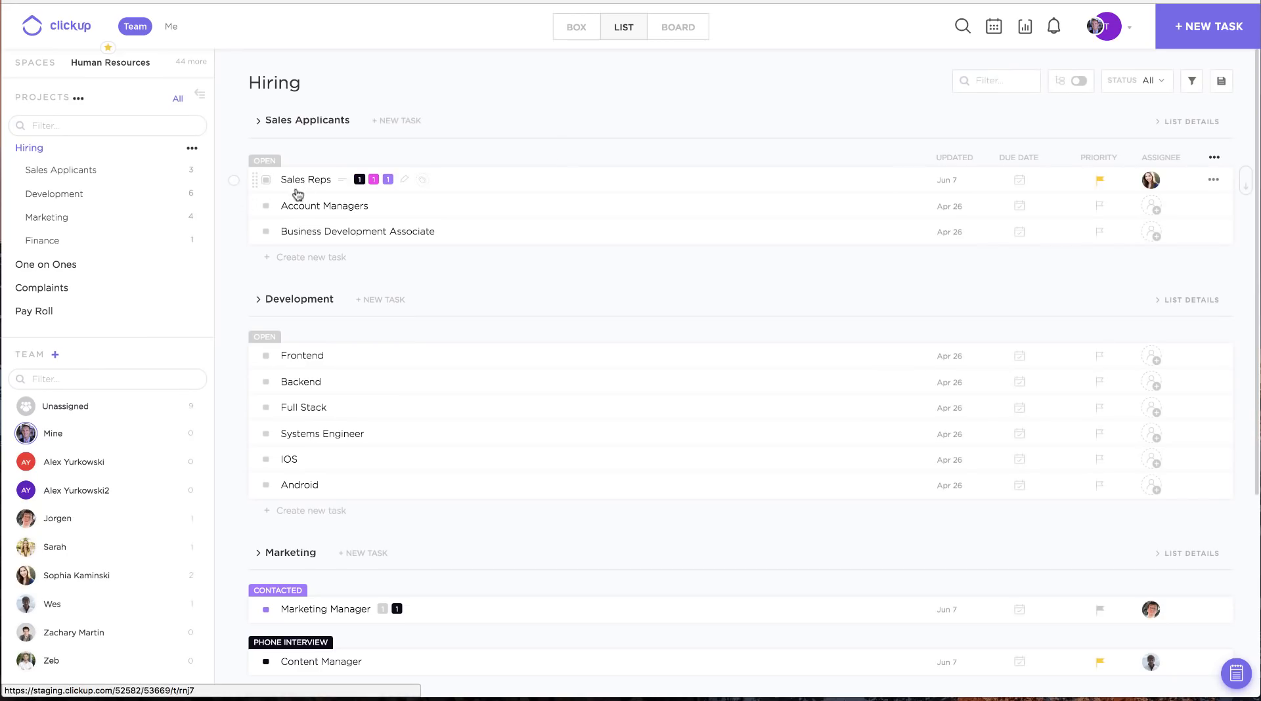
{"action": "mouse_move", "coordinate": [324, 211]}
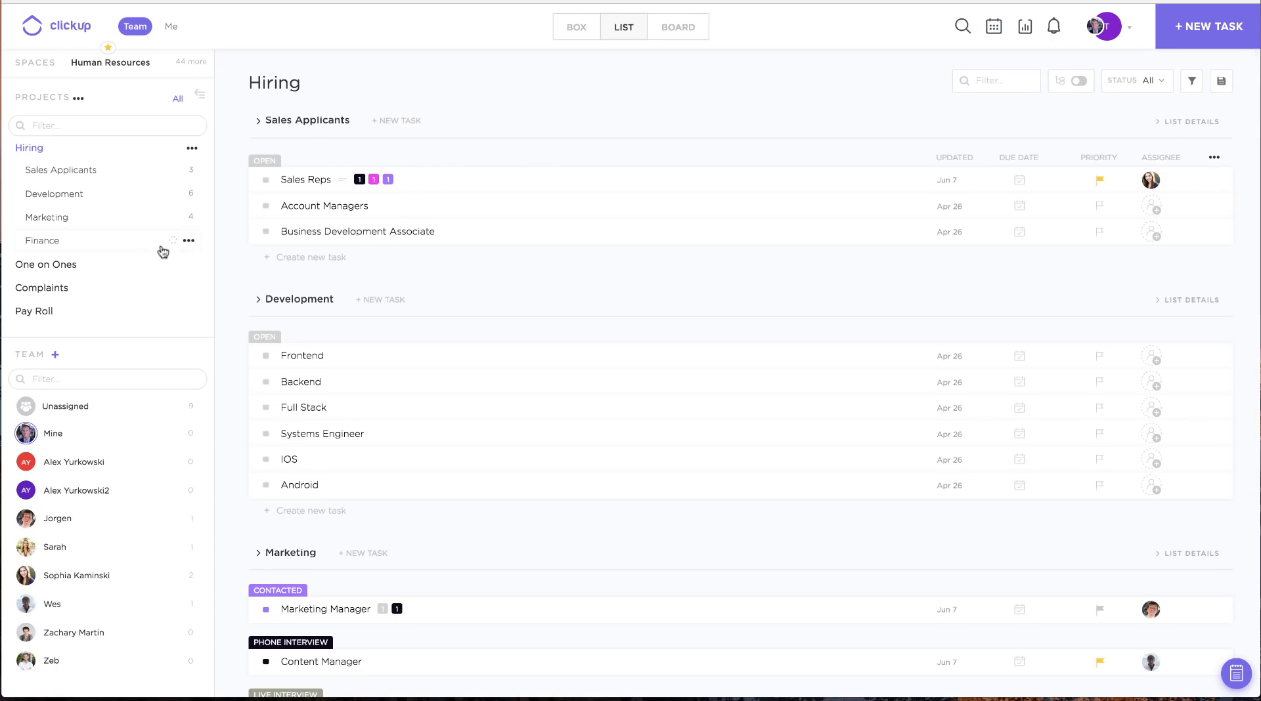
{"action": "left_click", "coordinate": [46, 264]}
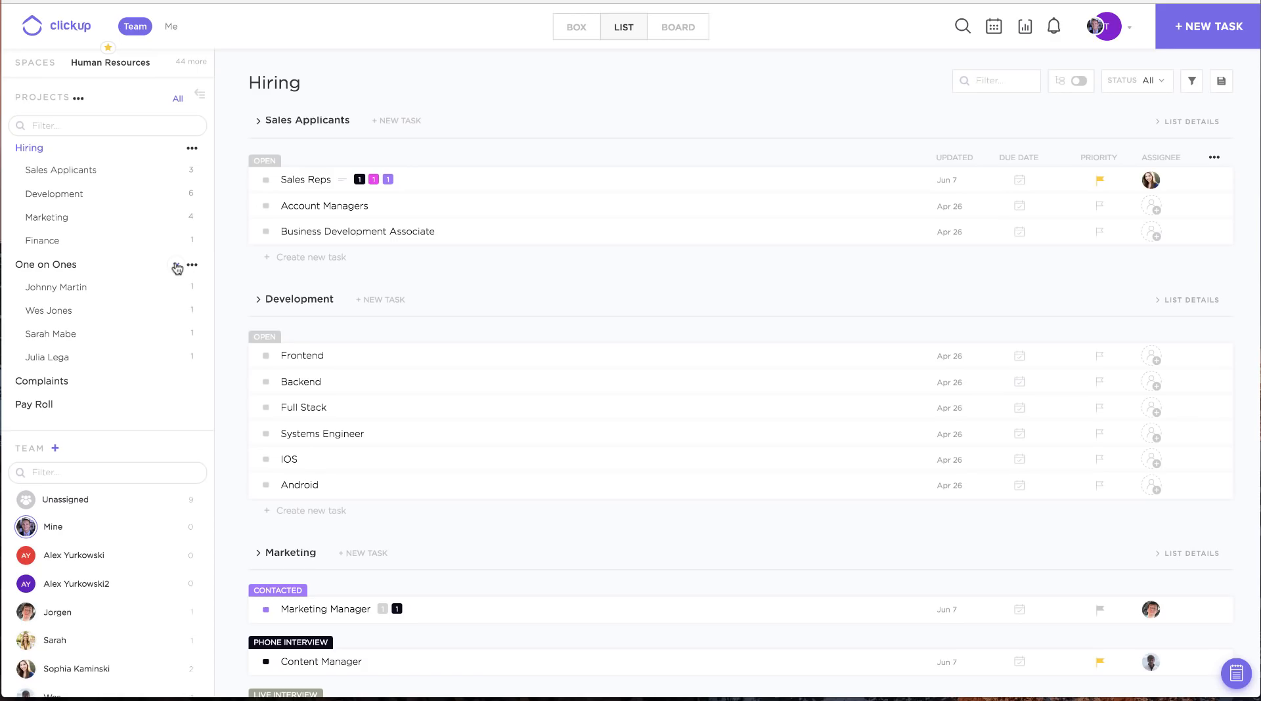
{"action": "left_click", "coordinate": [57, 287]}
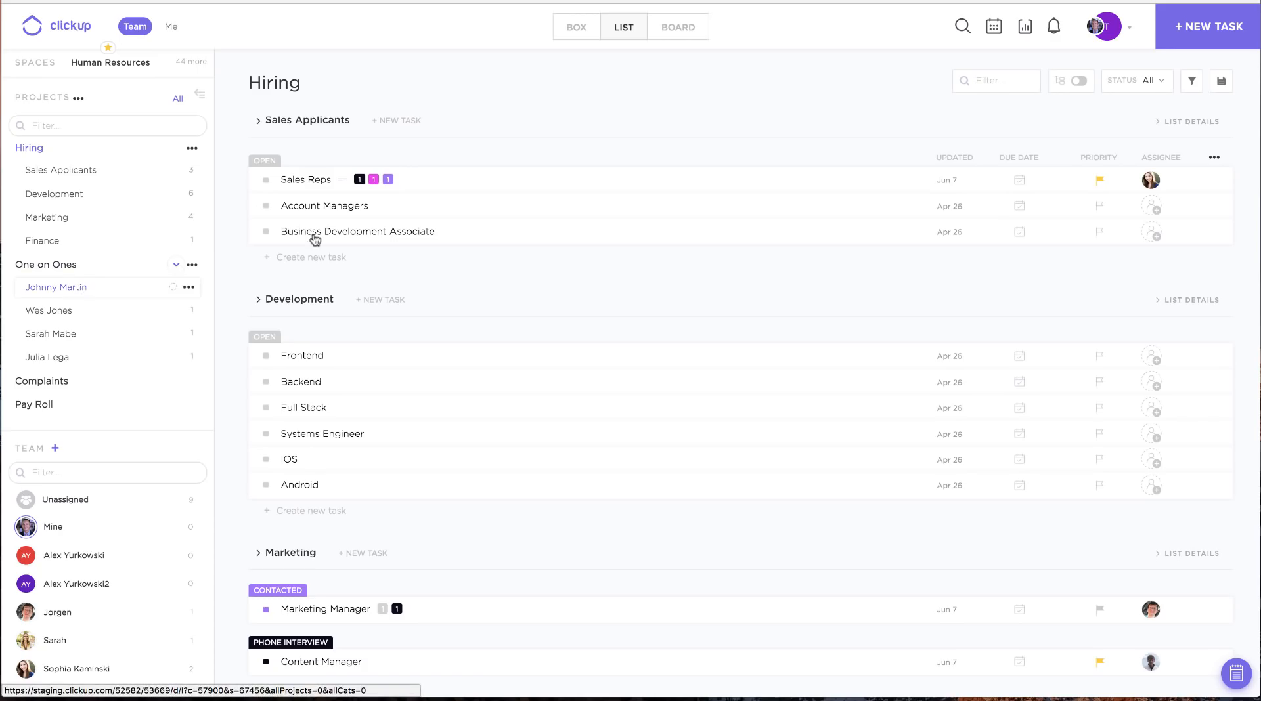
{"action": "left_click", "coordinate": [56, 288]}
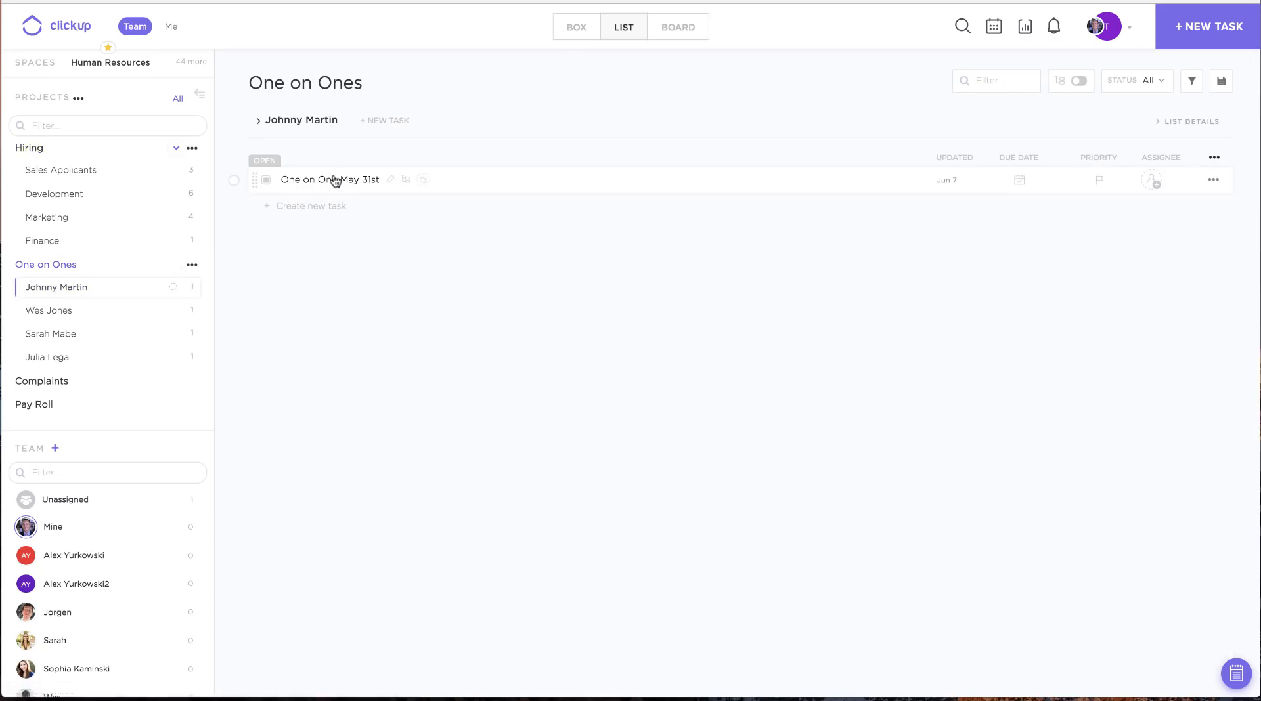
{"action": "left_click", "coordinate": [328, 180]}
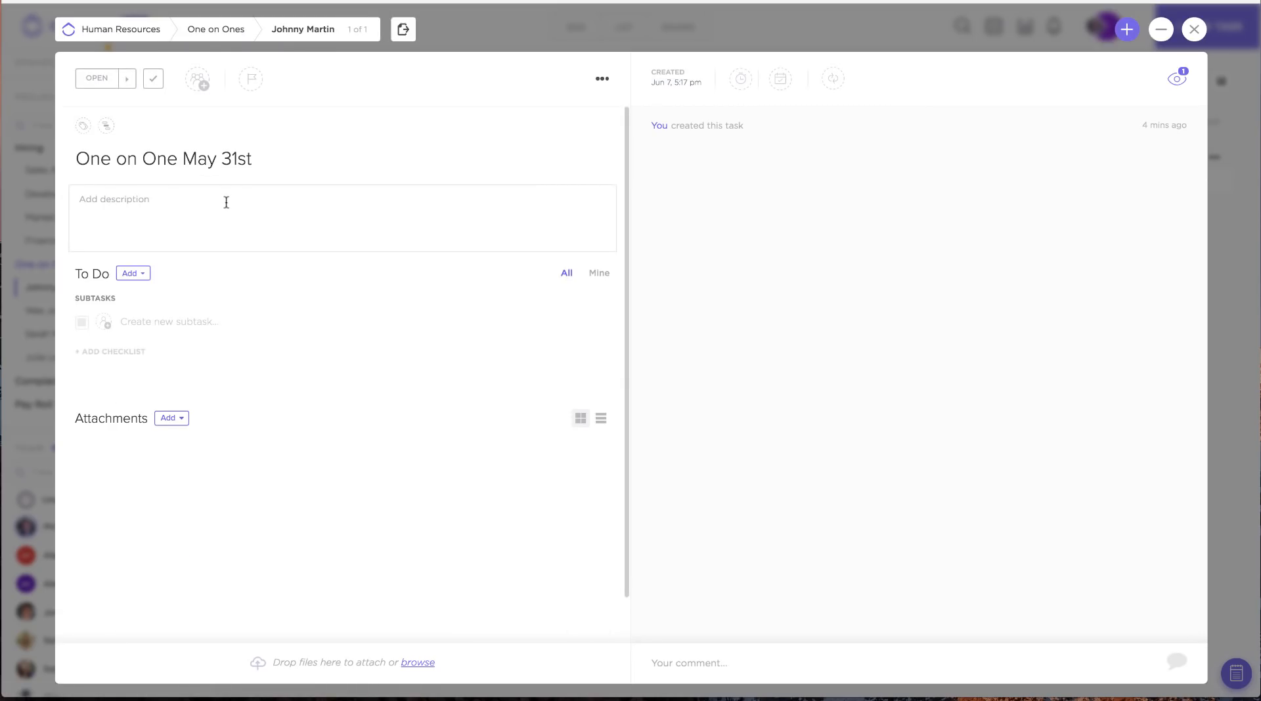
{"action": "mouse_move", "coordinate": [1018, 127]}
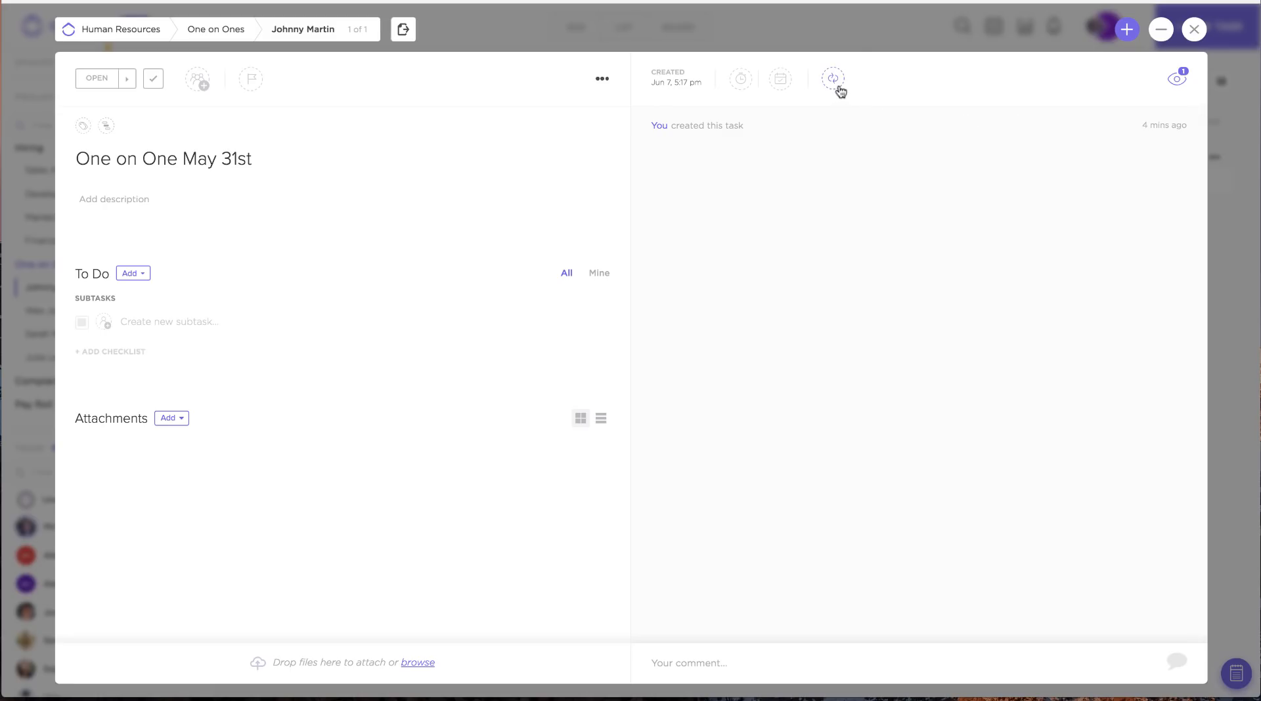
Make the task recur on closing, pushing its due date 1 day later and reopening it
{"action": "left_click", "coordinate": [833, 79]}
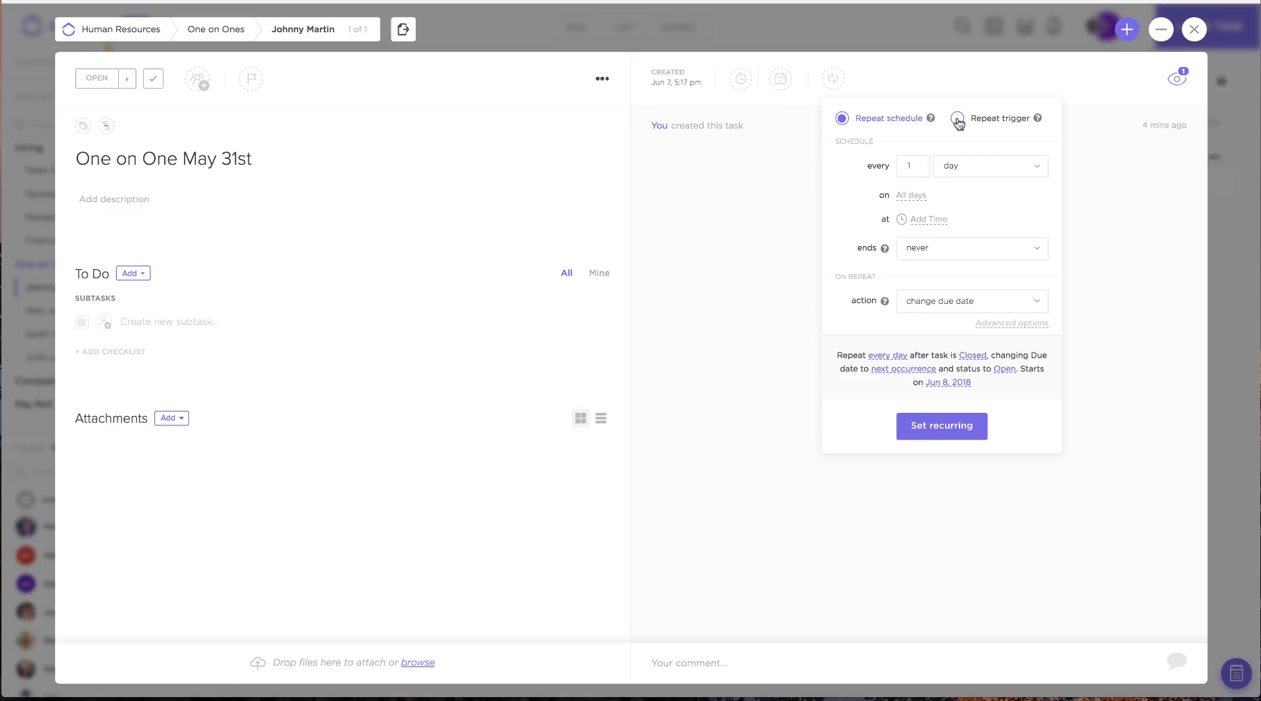
{"action": "left_click", "coordinate": [840, 118]}
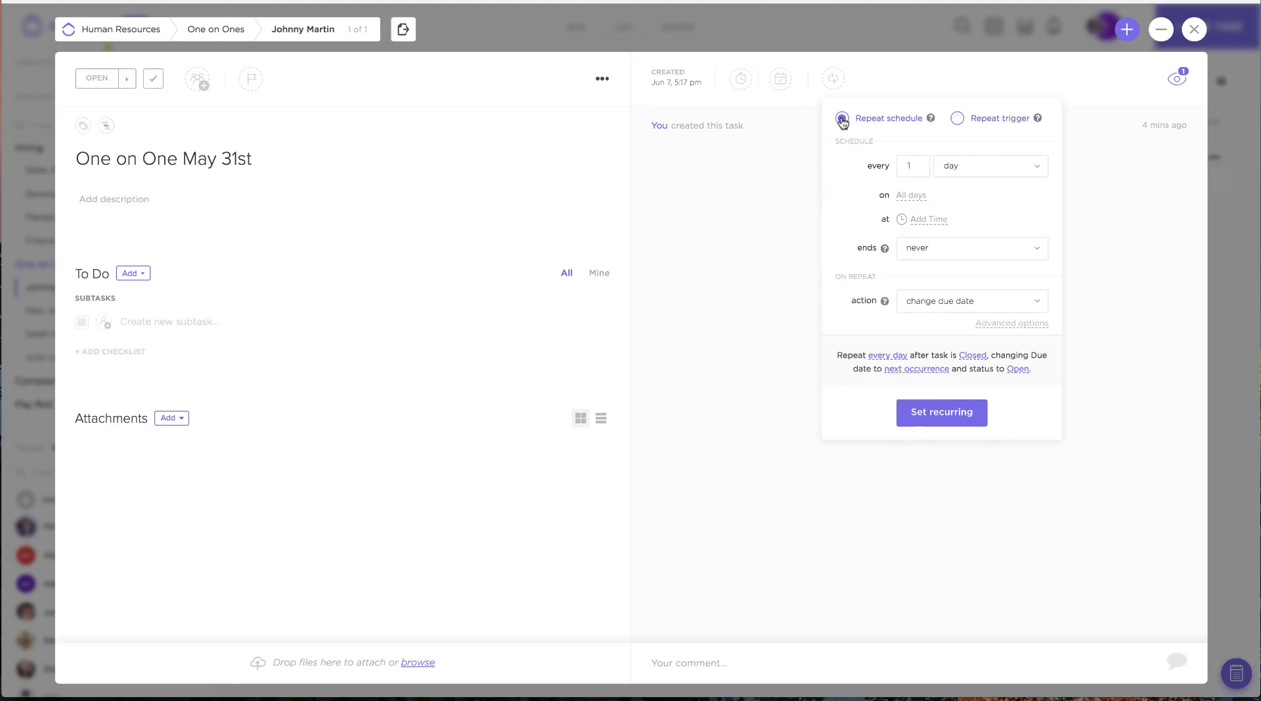
{"action": "left_click", "coordinate": [842, 118]}
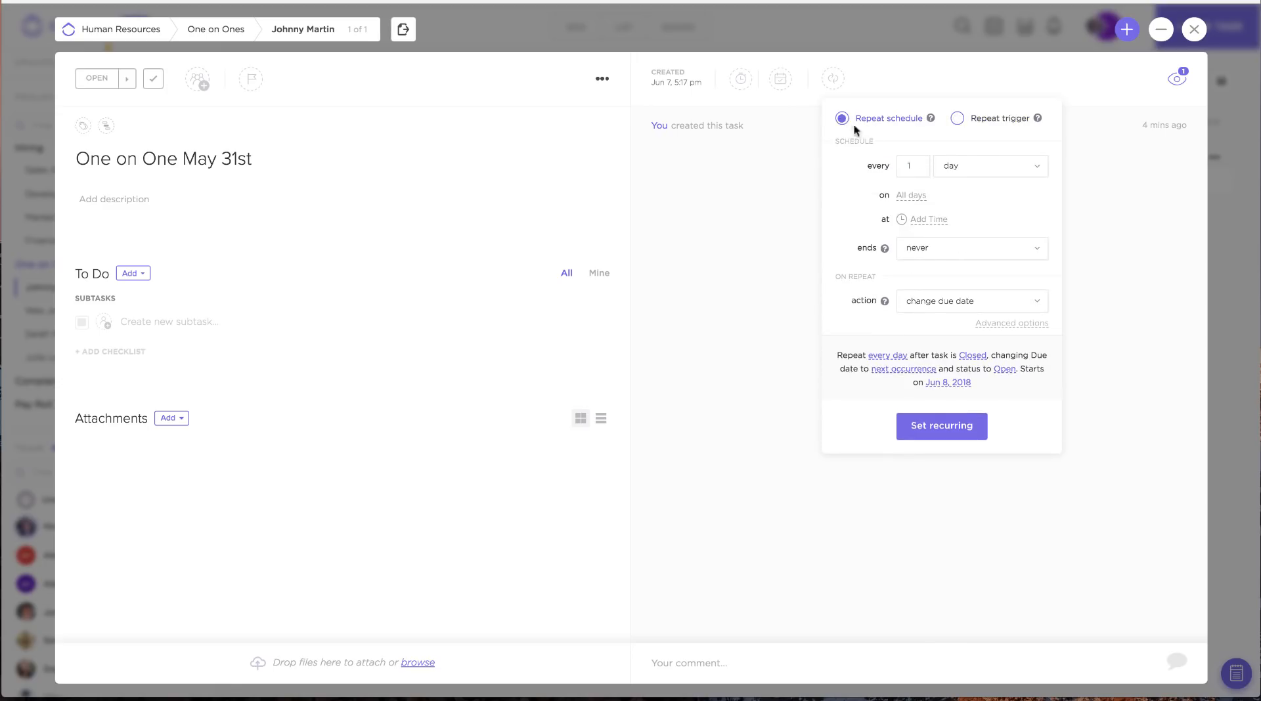
{"action": "left_click", "coordinate": [957, 119]}
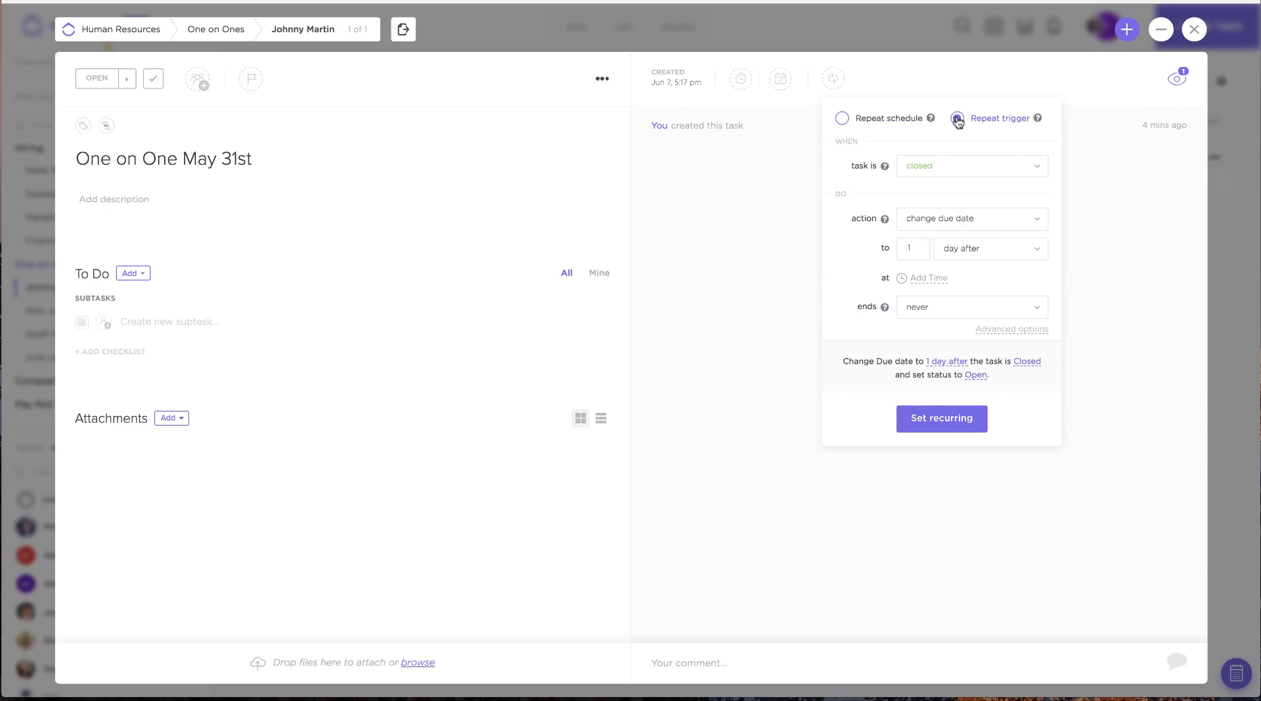
{"action": "left_click", "coordinate": [957, 118]}
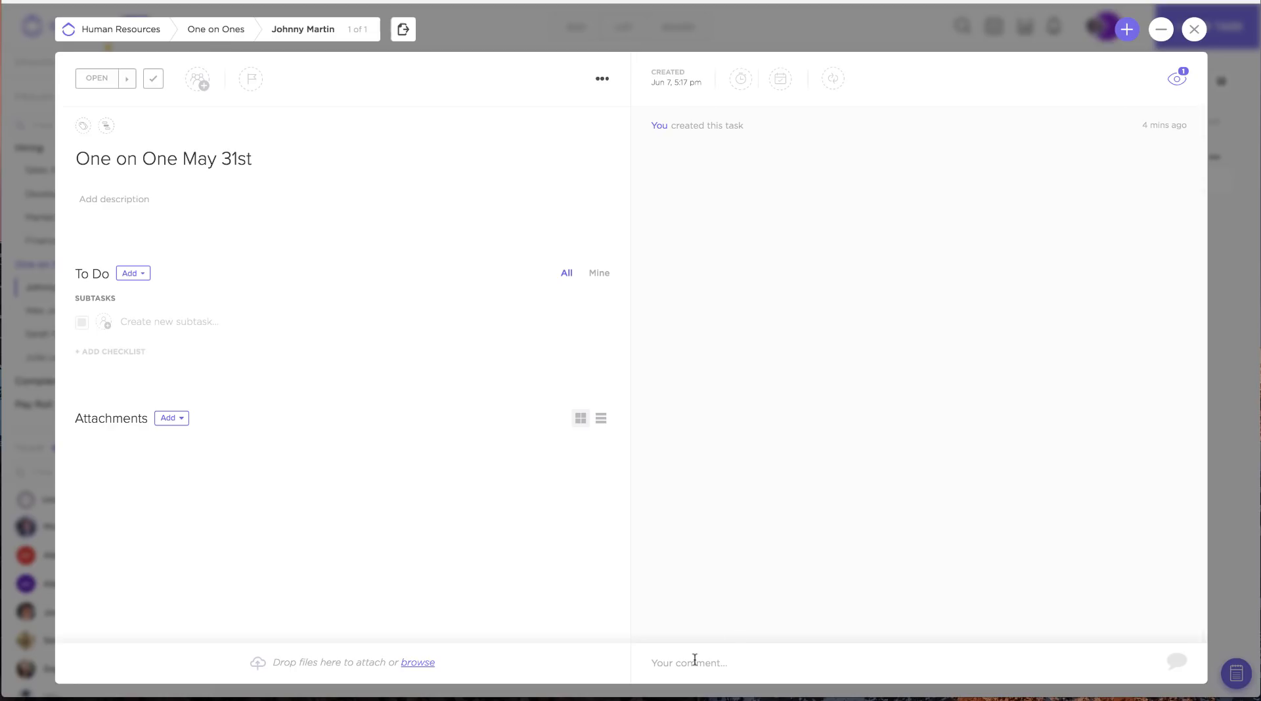
{"action": "left_click", "coordinate": [688, 661]}
{"action": "type", "text": "@"}
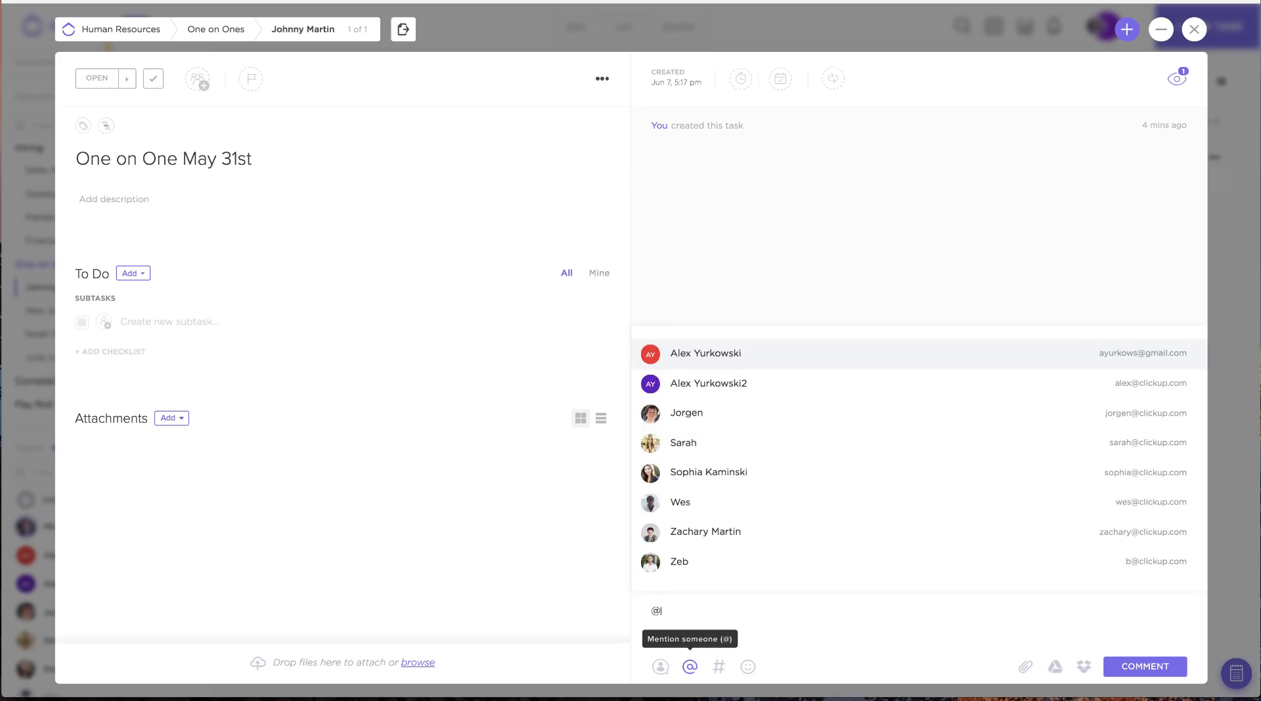
{"action": "left_click", "coordinate": [686, 412]}
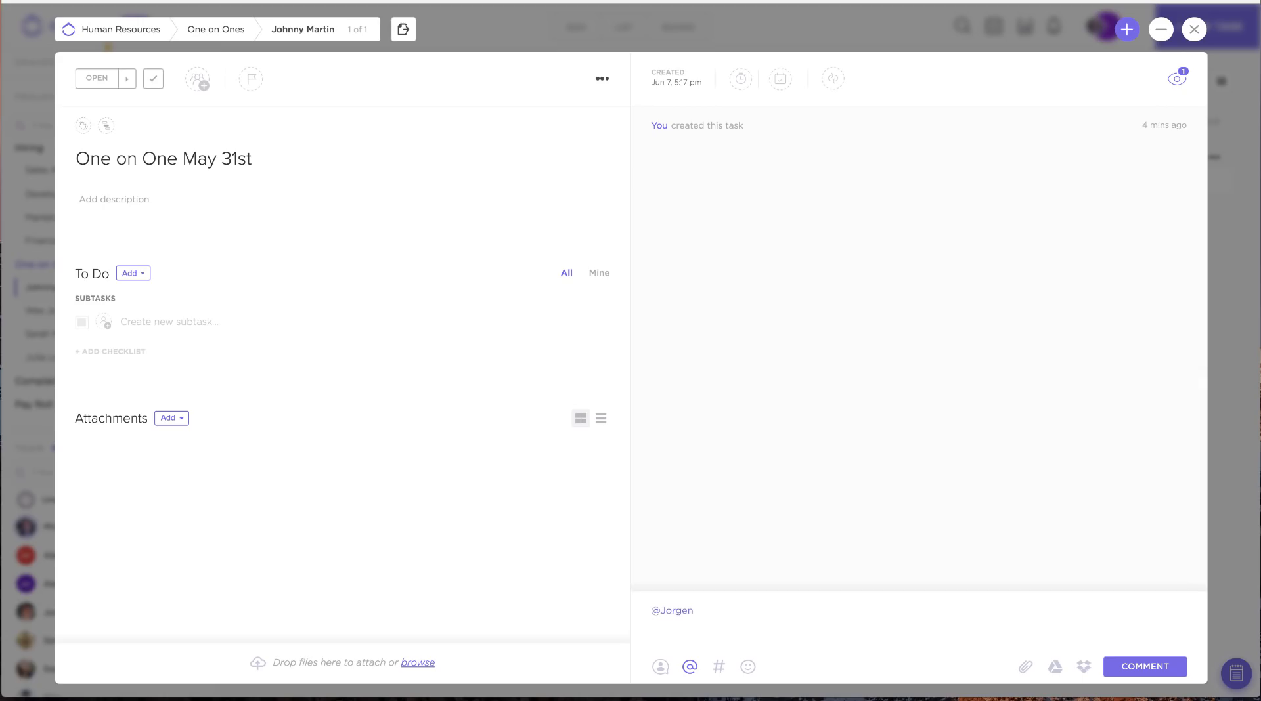
{"action": "type", "text": "Interview Follow up Tomorrow"}
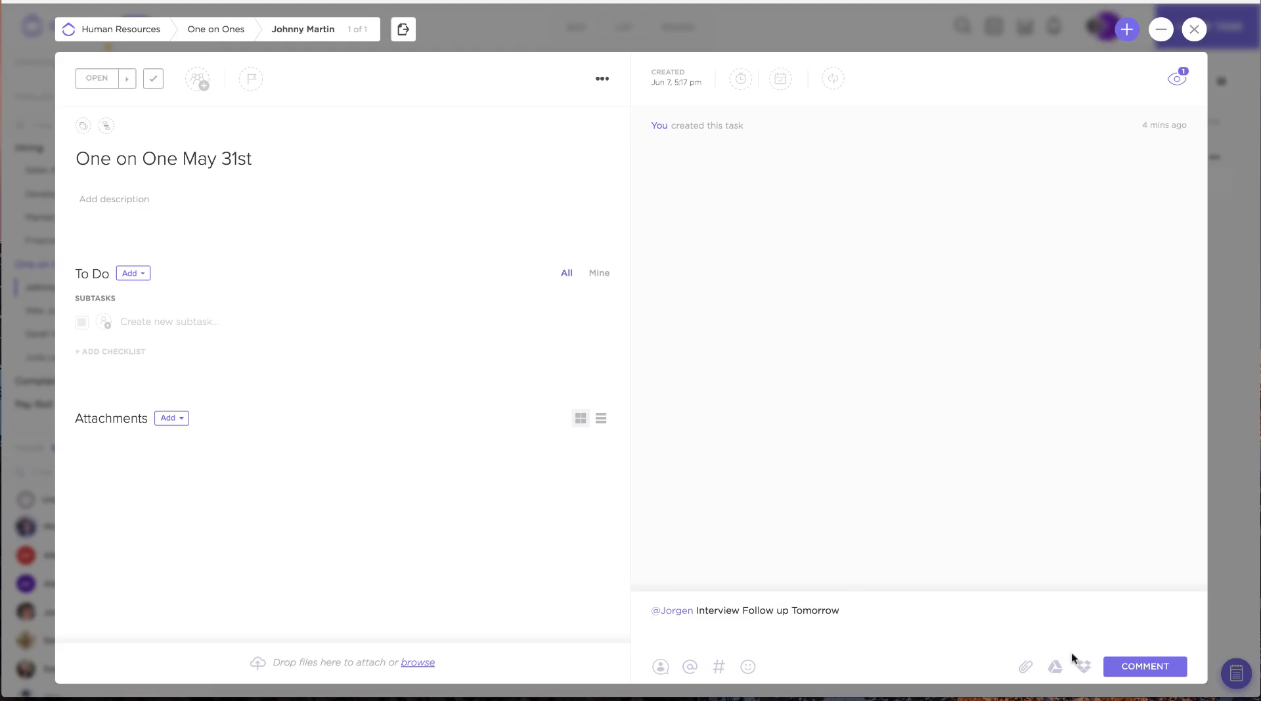
{"action": "left_click", "coordinate": [1144, 666]}
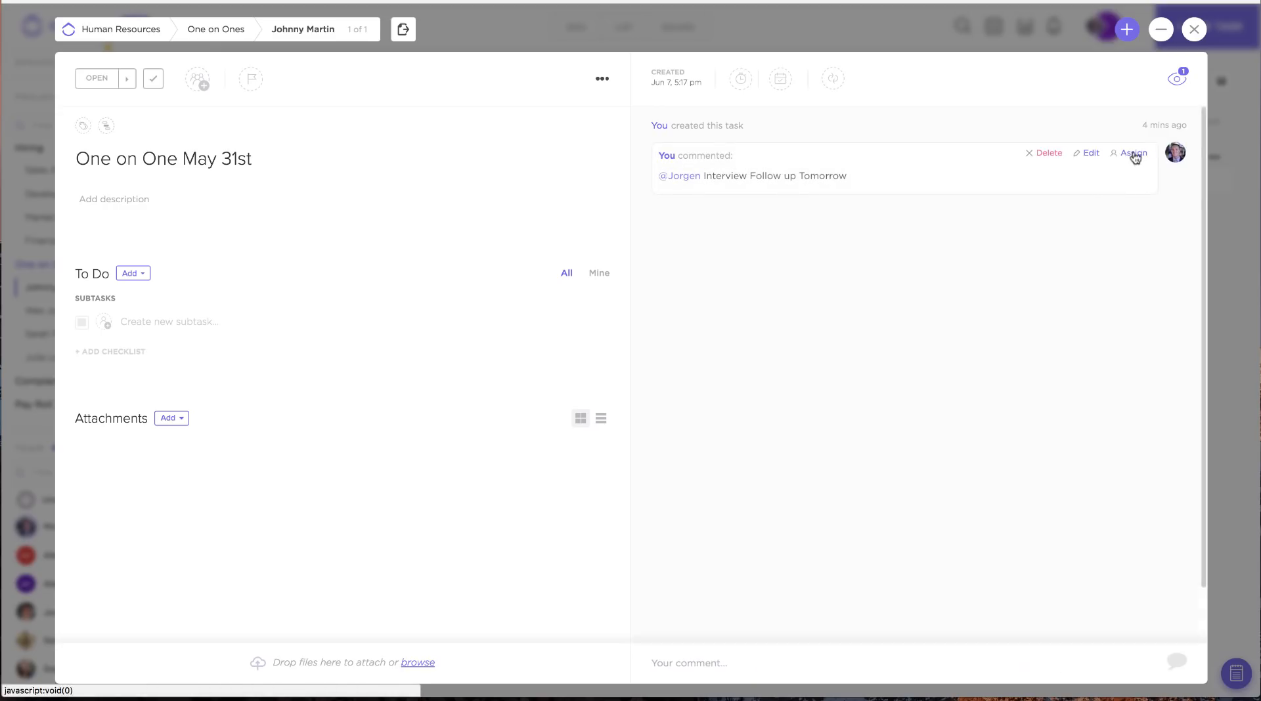
{"action": "left_click", "coordinate": [1135, 153]}
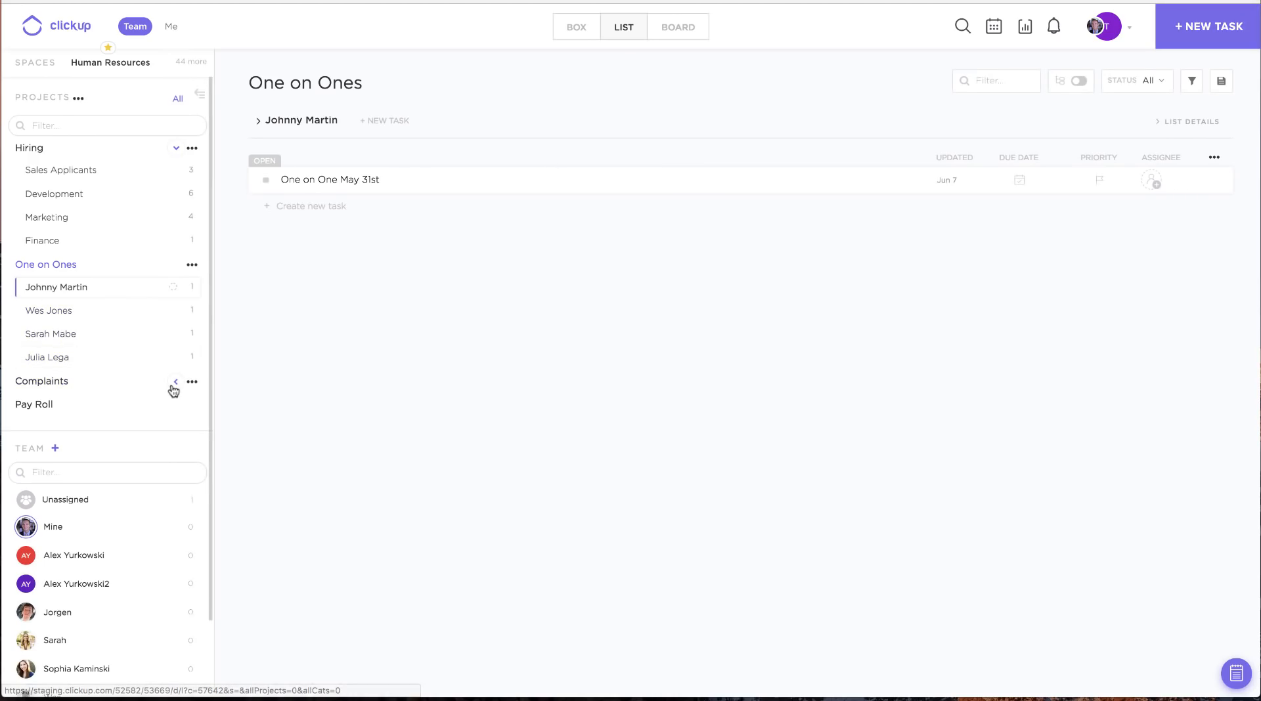
Browse the Complaints, One on Ones and Hiring projects in the sidebar
{"action": "left_click", "coordinate": [175, 381]}
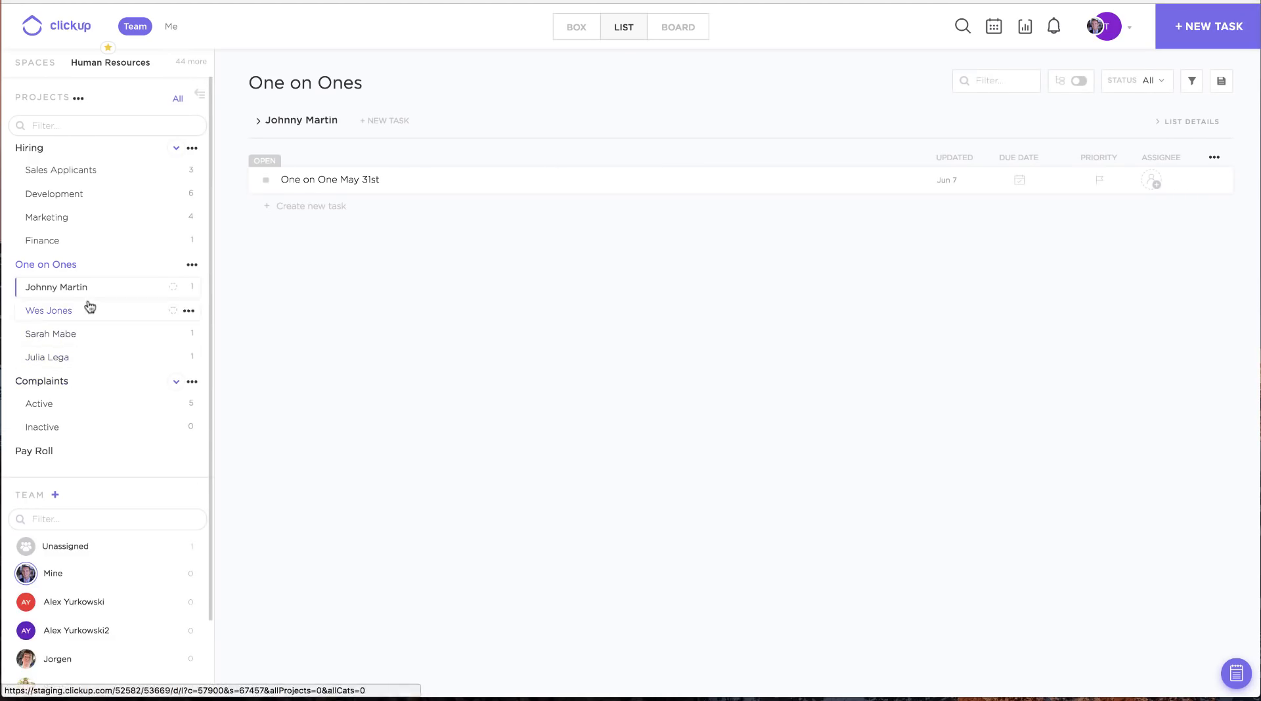
{"action": "left_click", "coordinate": [46, 264]}
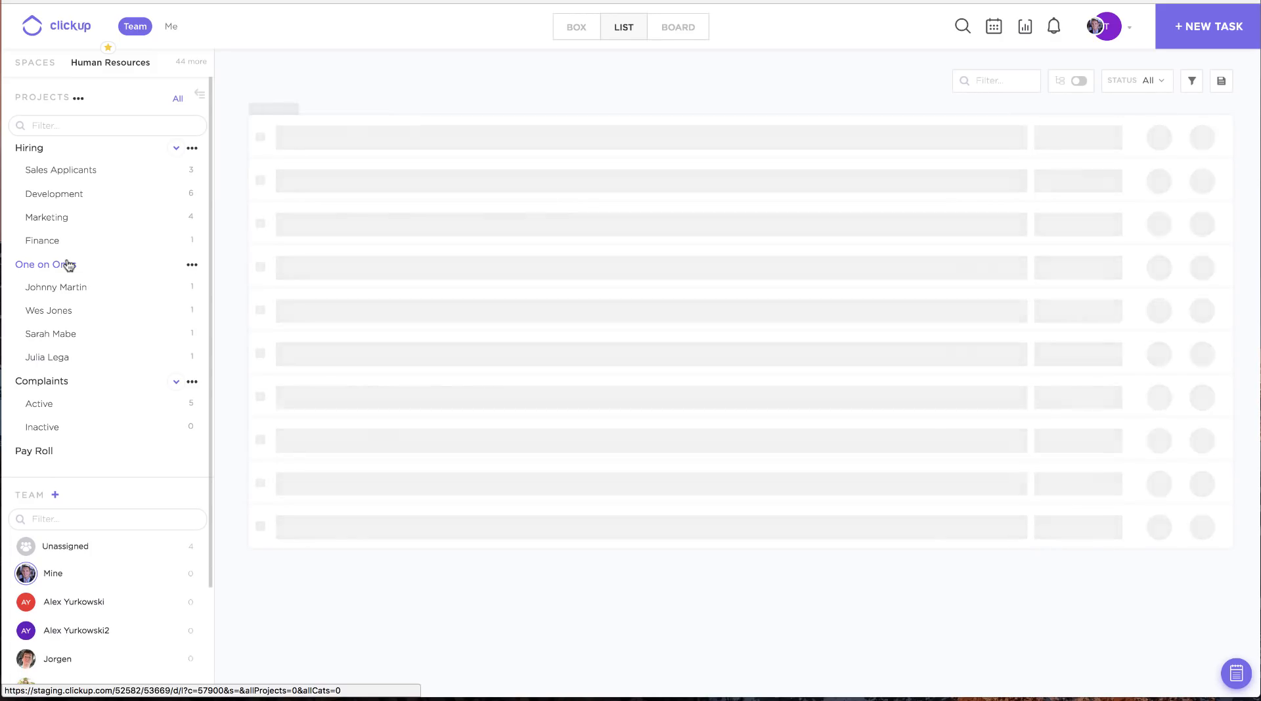
{"action": "left_click", "coordinate": [41, 264]}
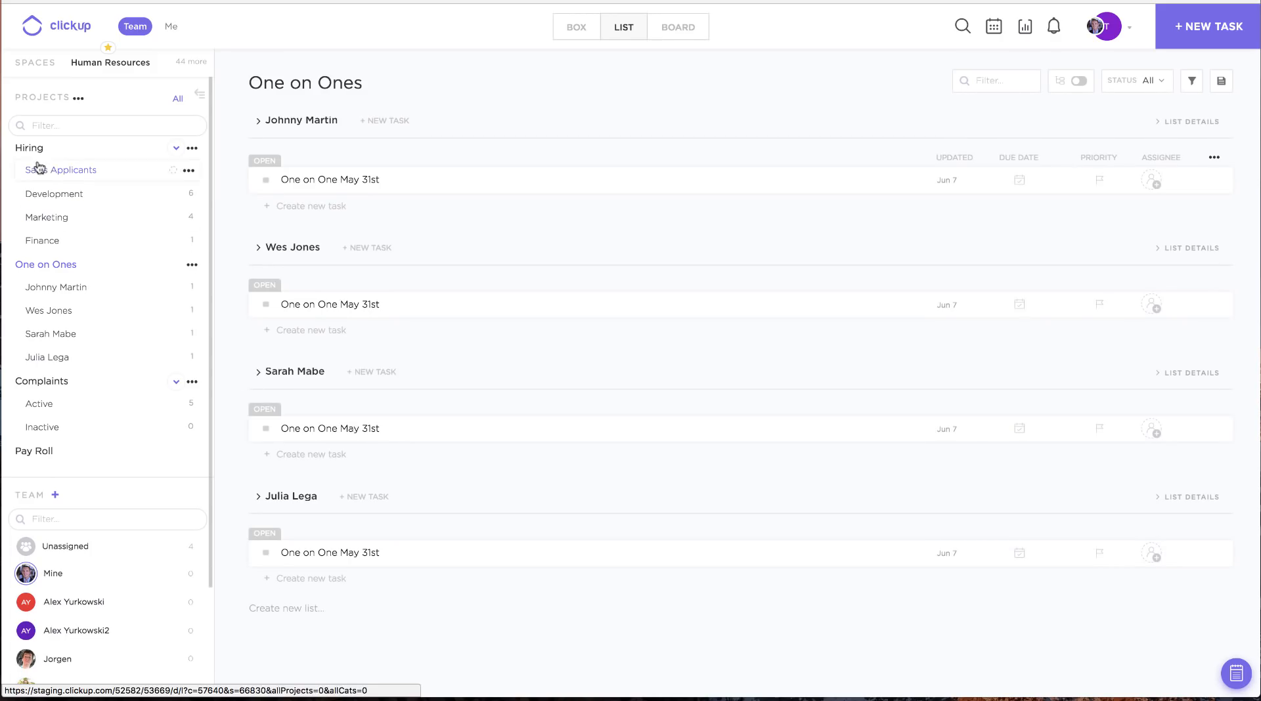
{"action": "left_click", "coordinate": [29, 149]}
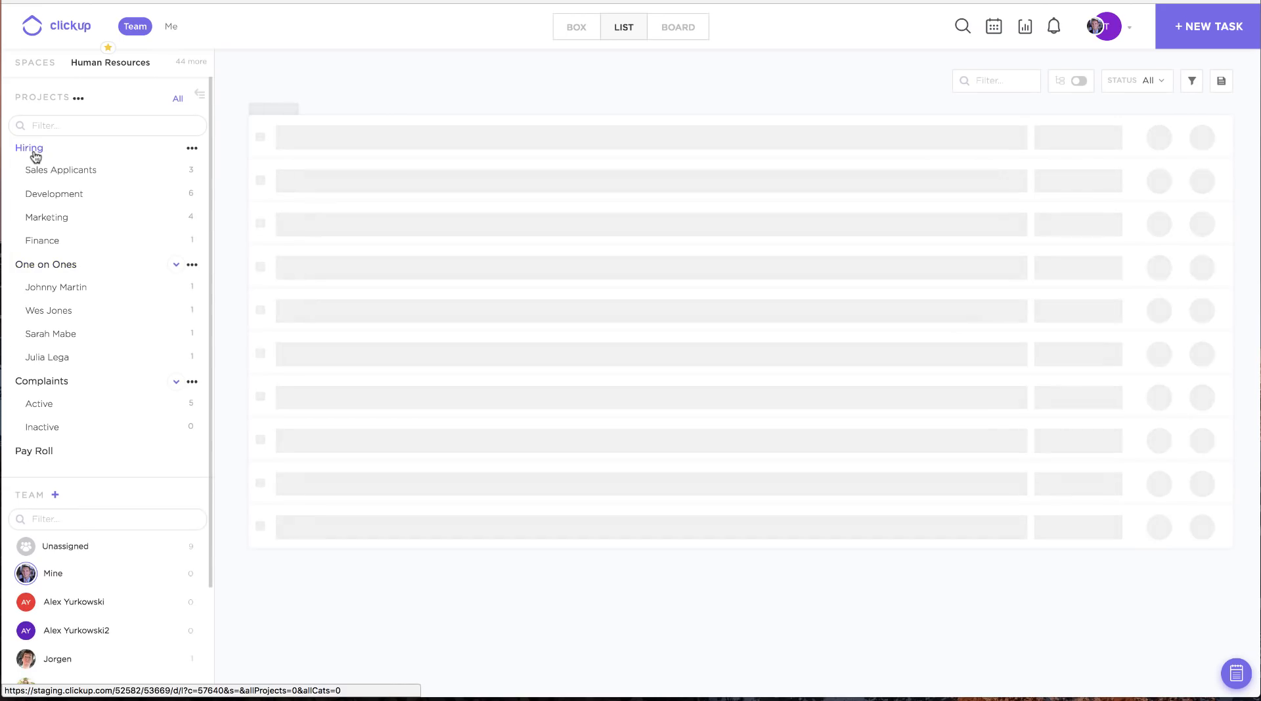
Scroll through Hiring, then return to the One on Ones overview with all four May 31st tasks
{"action": "left_click", "coordinate": [27, 147]}
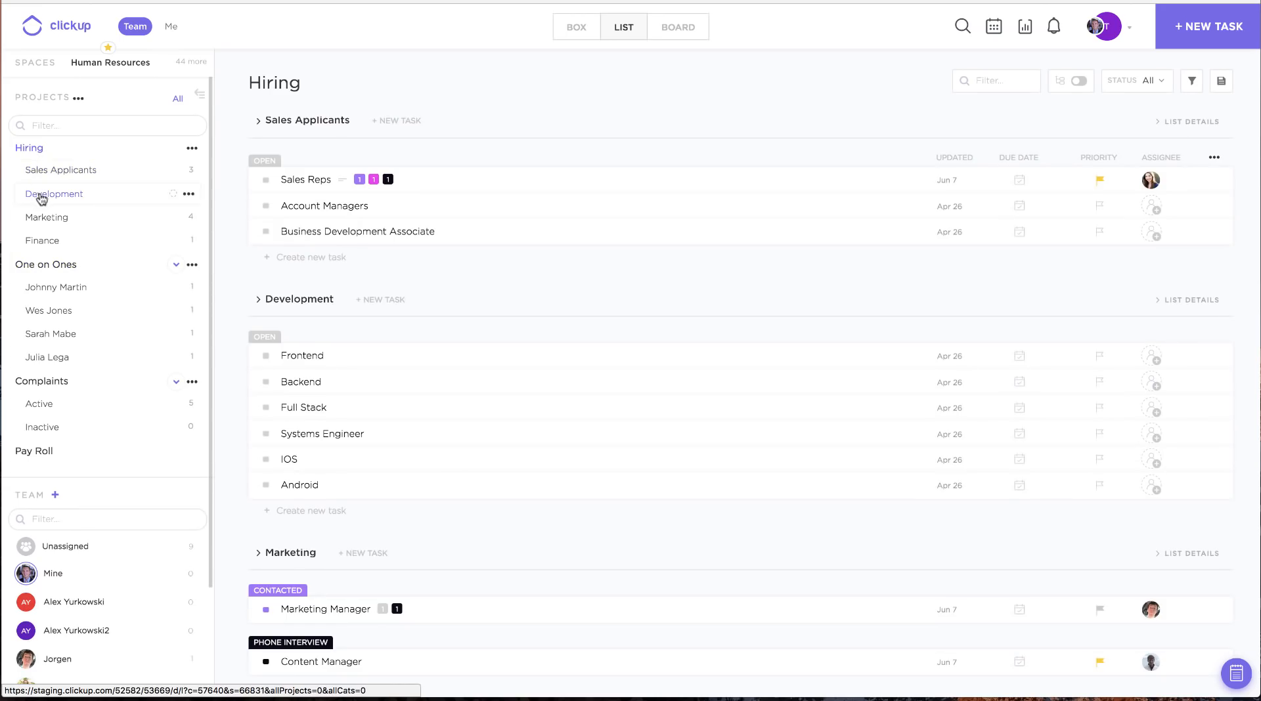
{"action": "scroll", "scroll_direction": "down", "scroll_amount": 3}
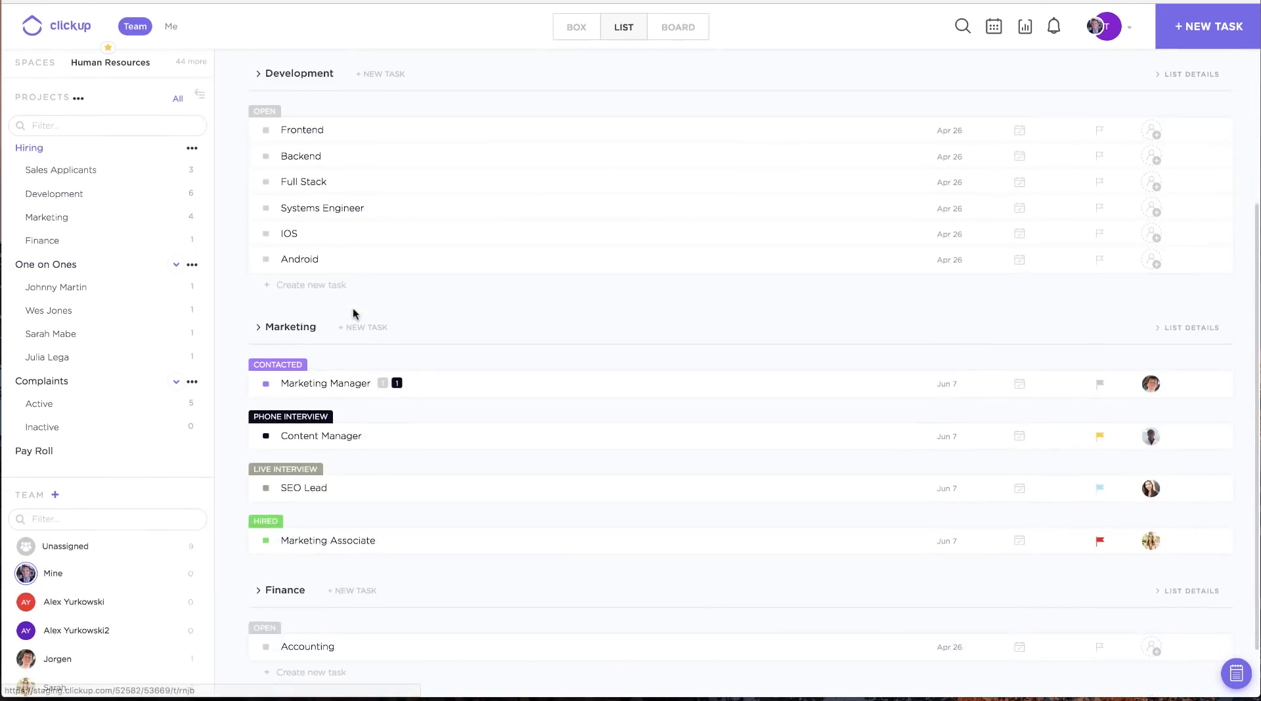
{"action": "left_click", "coordinate": [264, 274]}
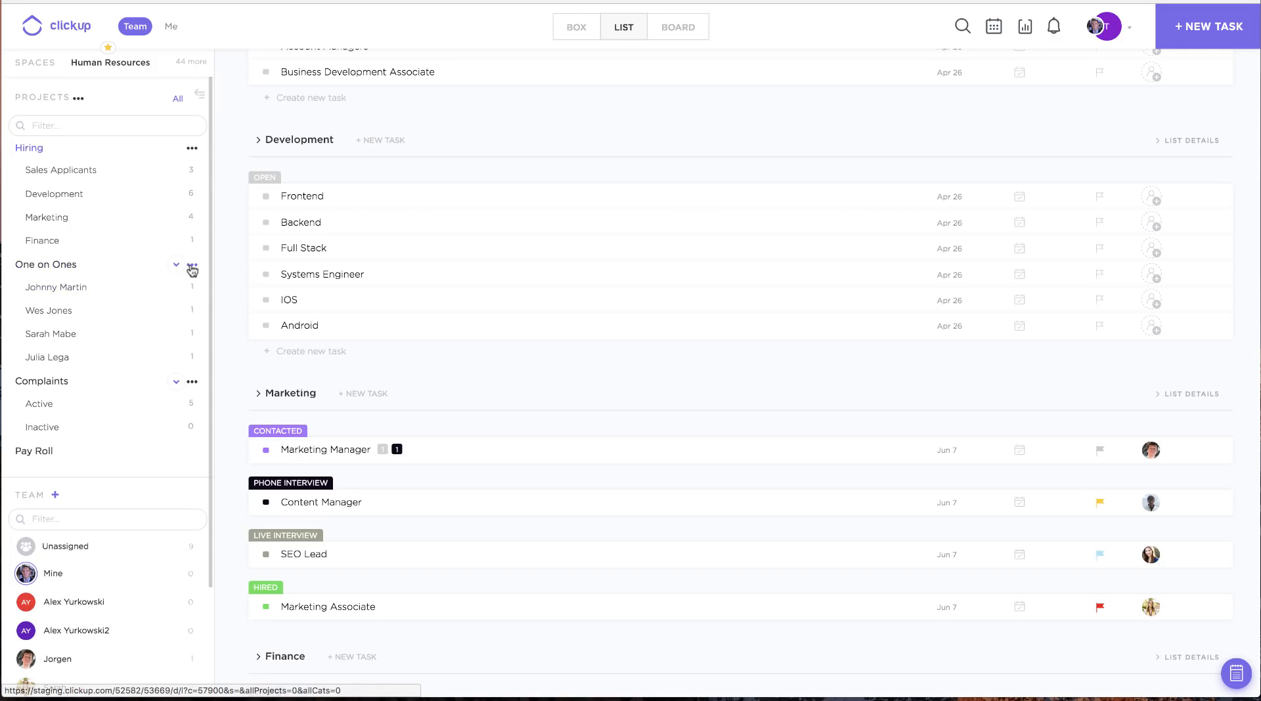
{"action": "left_click", "coordinate": [192, 264]}
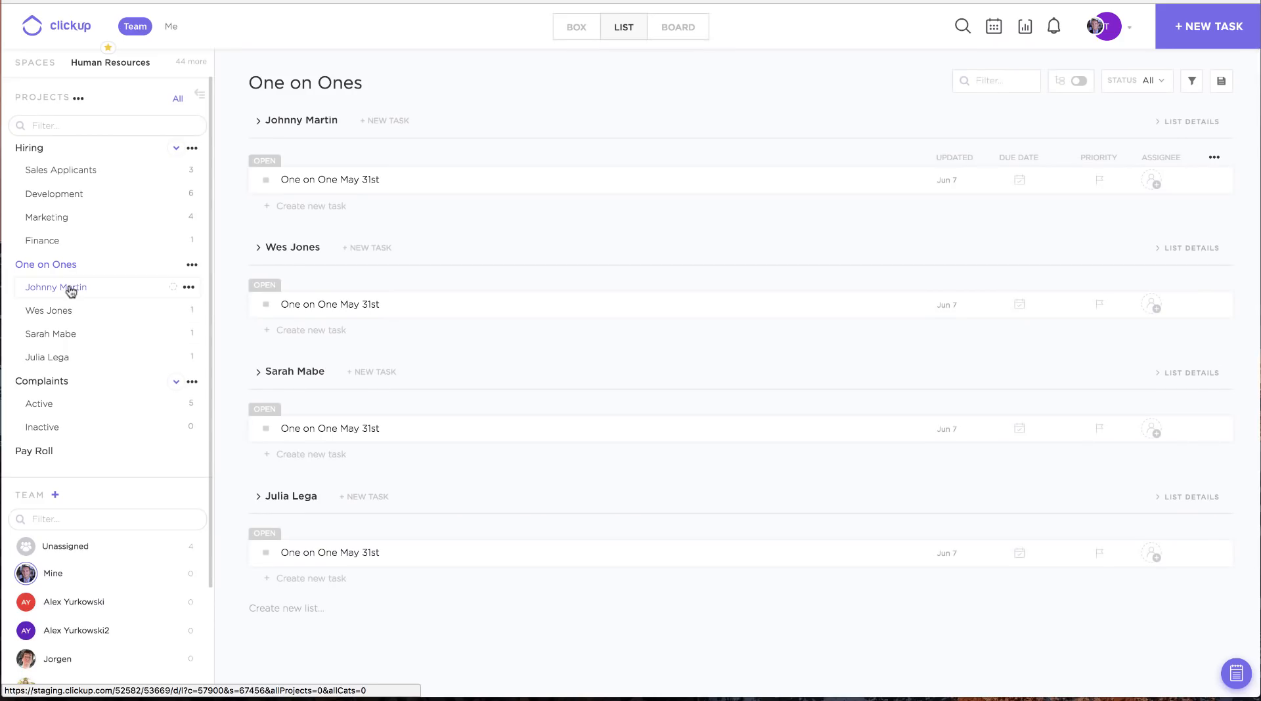
{"action": "left_click", "coordinate": [265, 180]}
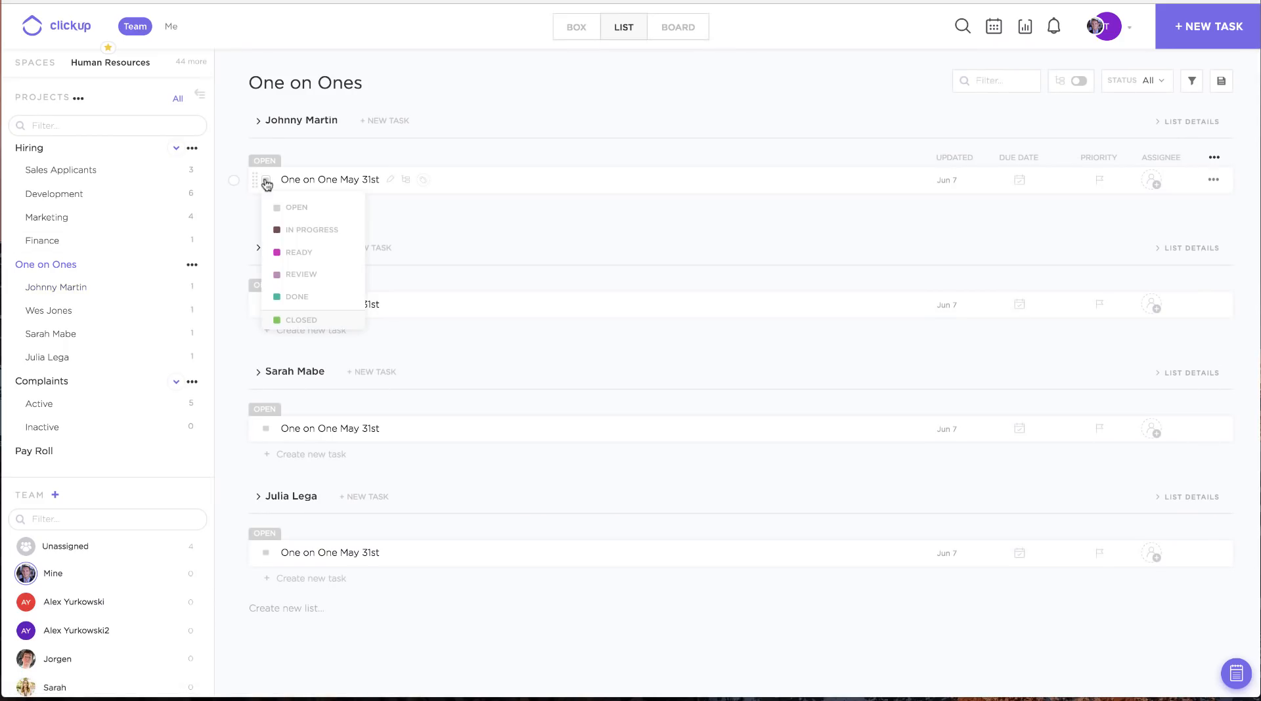
{"action": "mouse_move", "coordinate": [313, 275]}
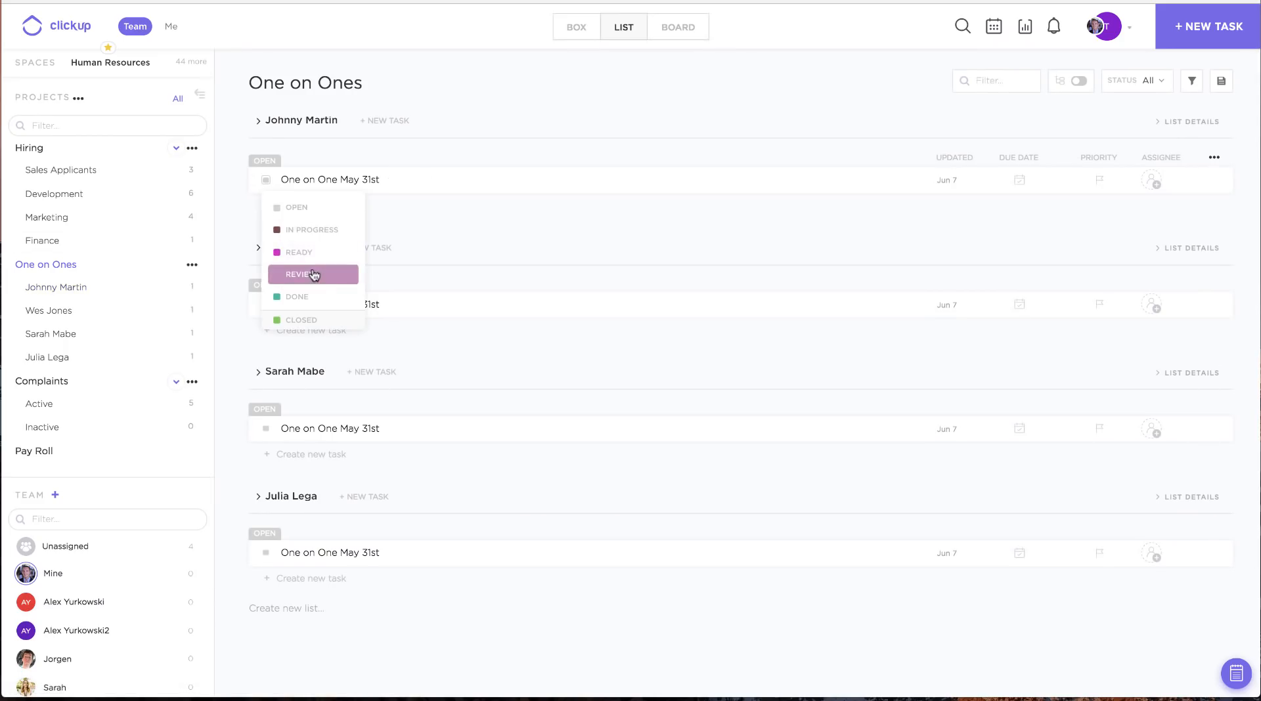
{"action": "mouse_move", "coordinate": [143, 288]}
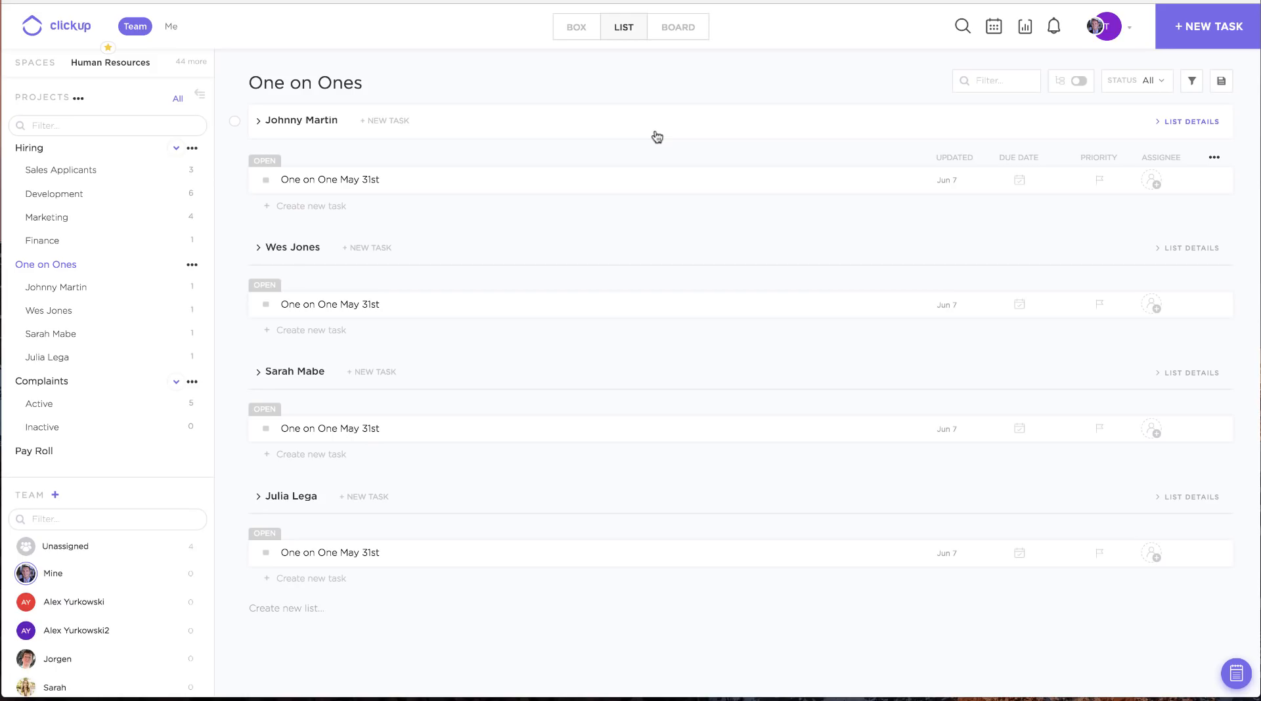
{"action": "mouse_move", "coordinate": [730, 51]}
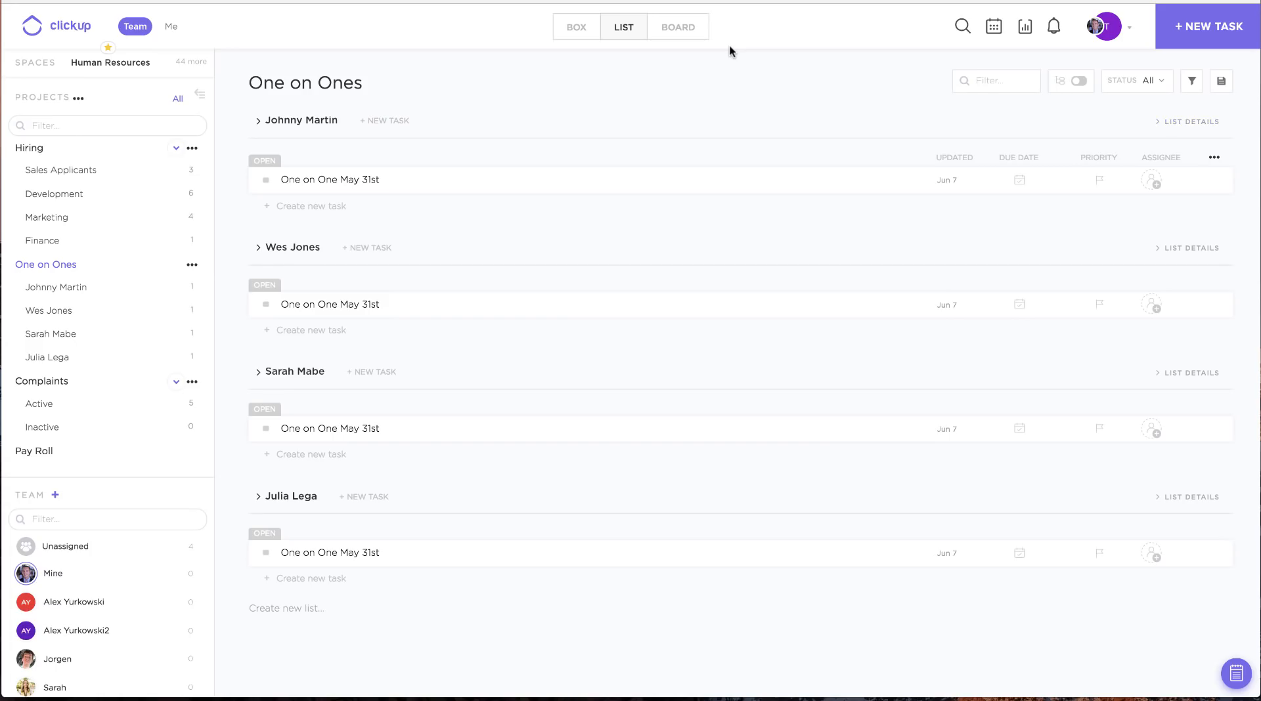